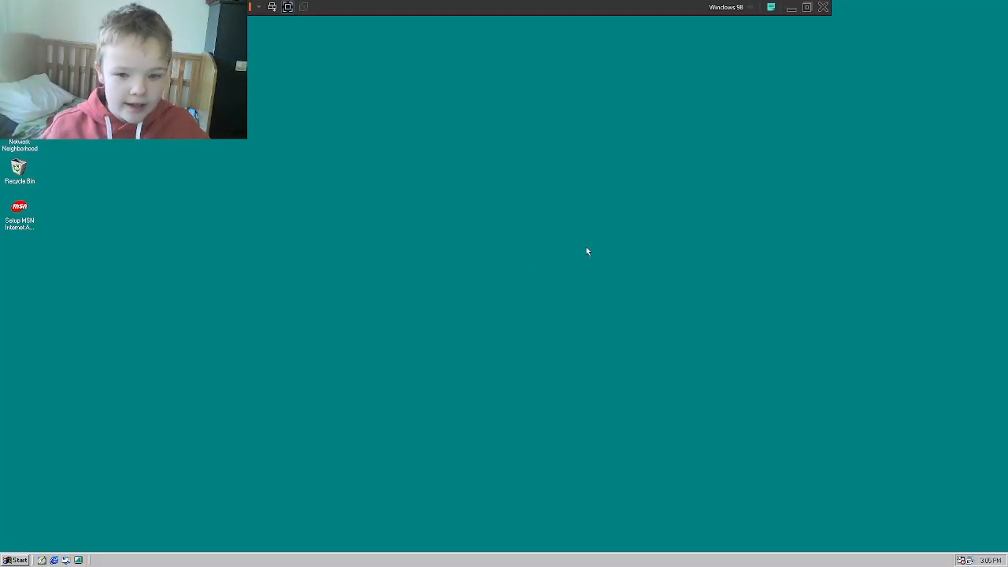
{"action": "mouse_move", "coordinate": [605, 246]}
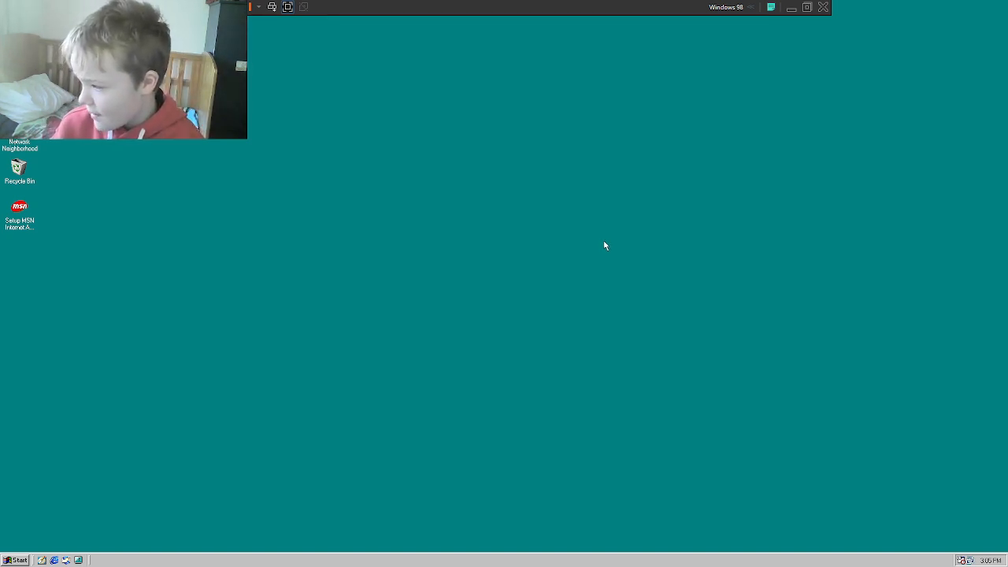
{"action": "mouse_move", "coordinate": [507, 116]}
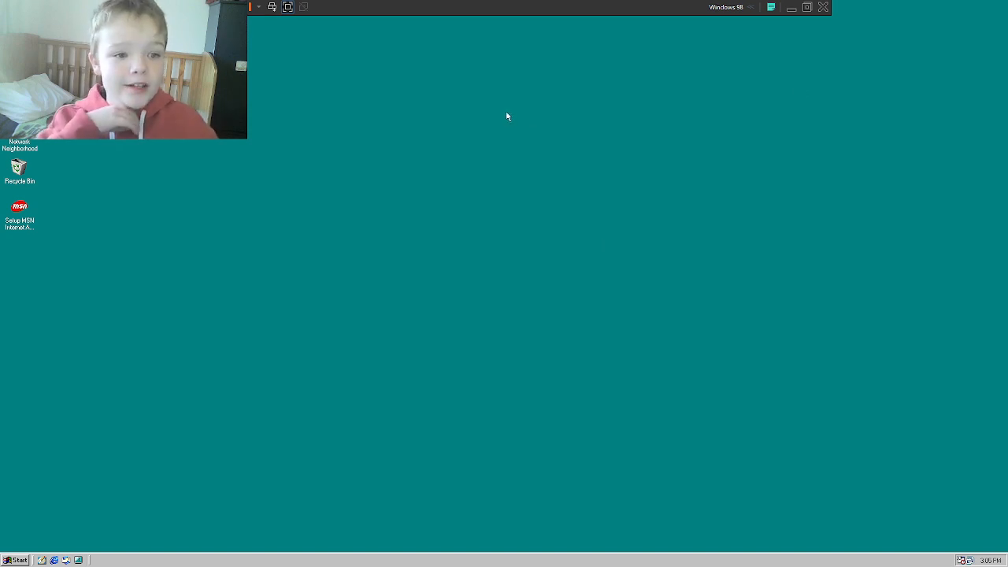
- Try a desktop shortcut to C:\My Documents, dismiss the not-found error, and abandon it
{"action": "right_click", "coordinate": [506, 116]}
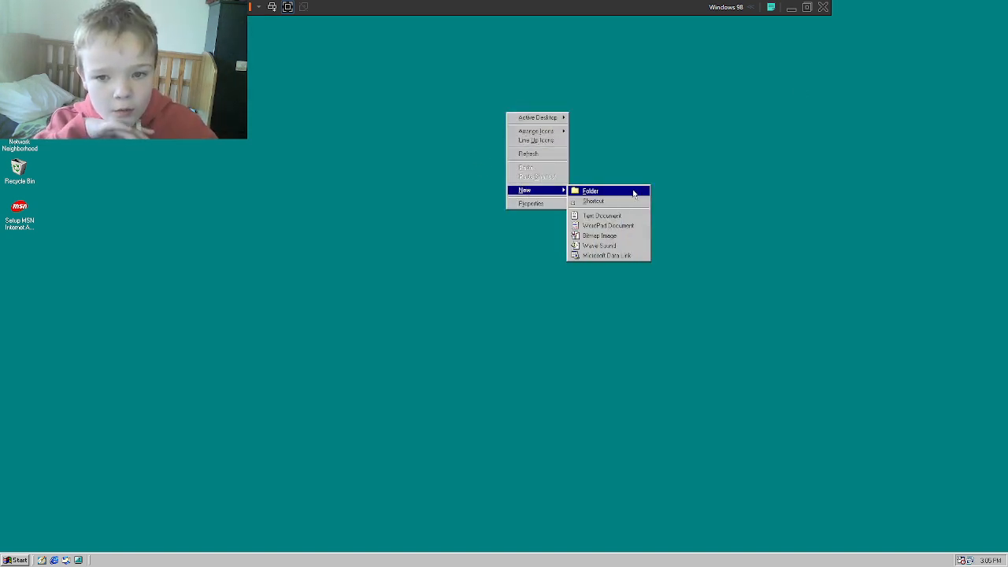
{"action": "left_click", "coordinate": [594, 200]}
{"action": "type", "text": "C:\\users\\"}
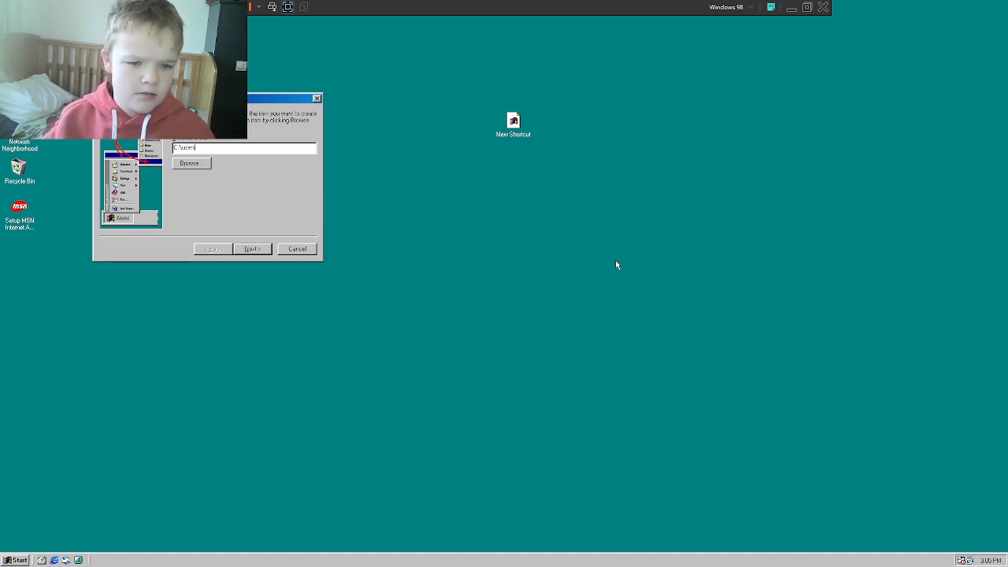
{"action": "left_click", "coordinate": [189, 163]}
{"action": "type", "text": "C:\\My Docum"}
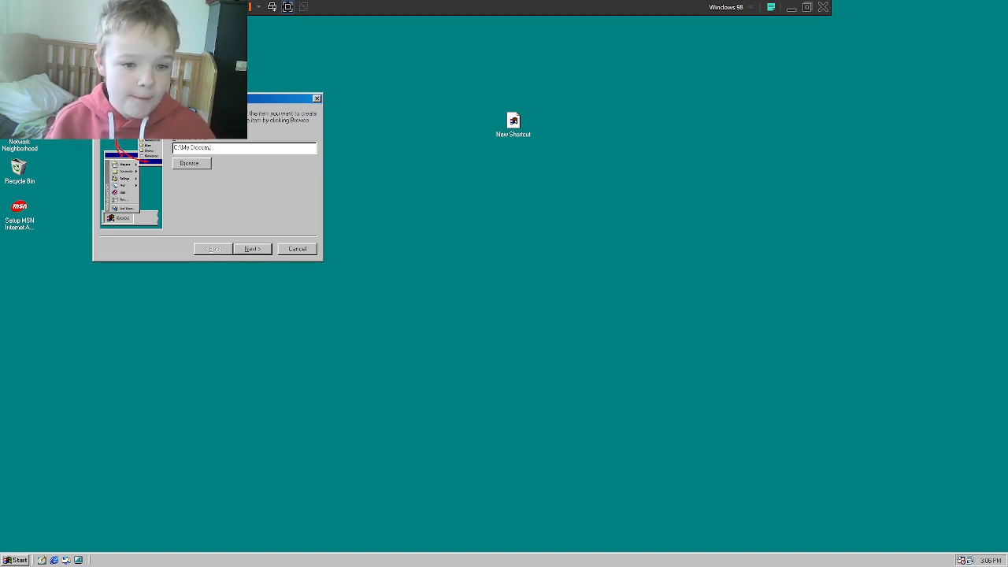
{"action": "left_click", "coordinate": [252, 248]}
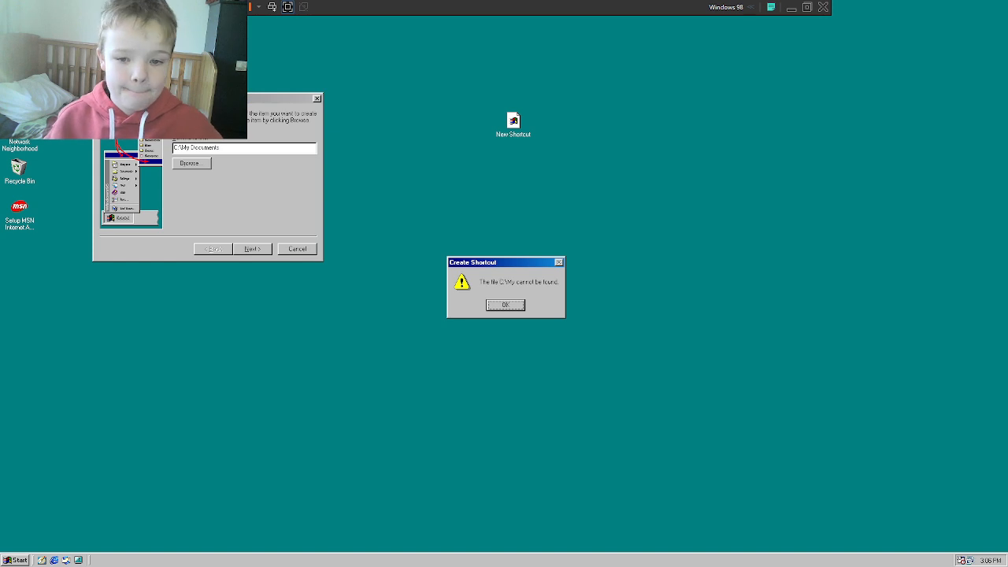
{"action": "left_click", "coordinate": [505, 304]}
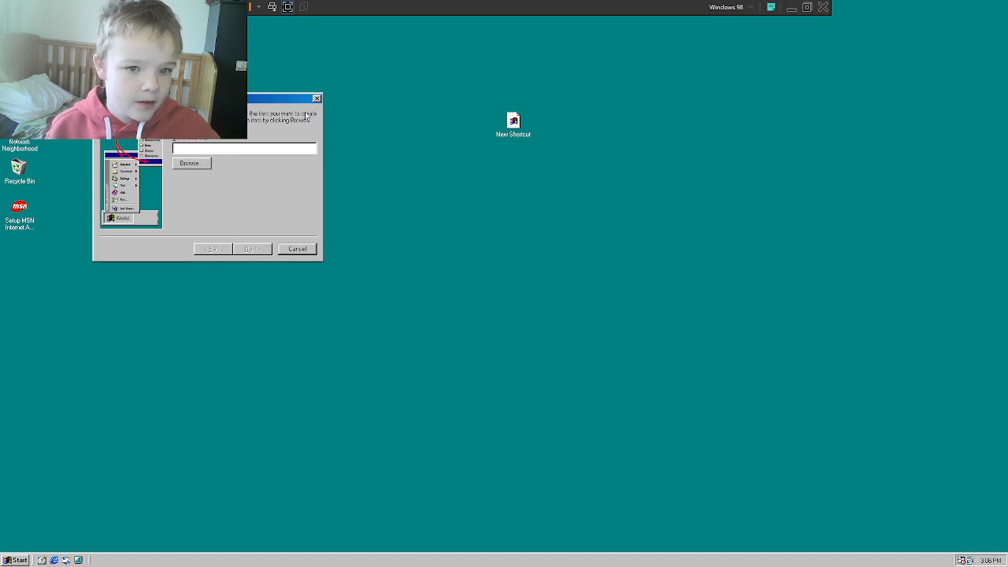
{"action": "left_click", "coordinate": [297, 249]}
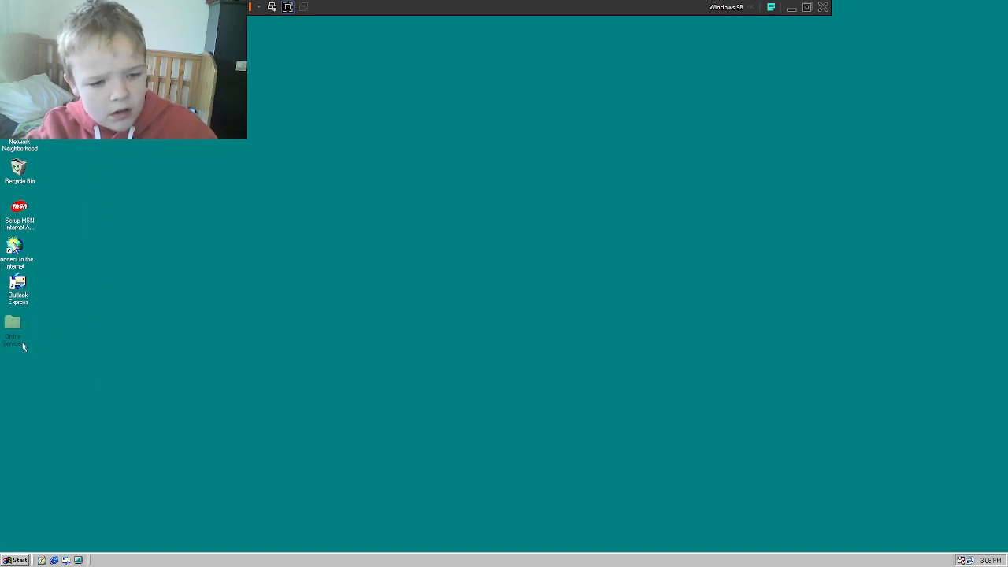
- Select the Online Services desktop icon and open the Start menu
{"action": "left_click", "coordinate": [13, 331]}
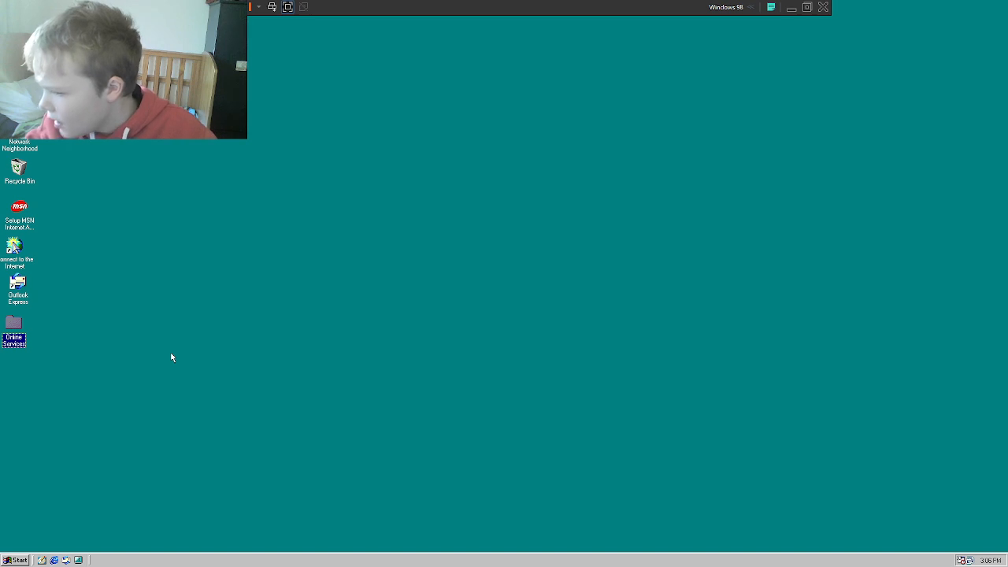
{"action": "left_click", "coordinate": [14, 559]}
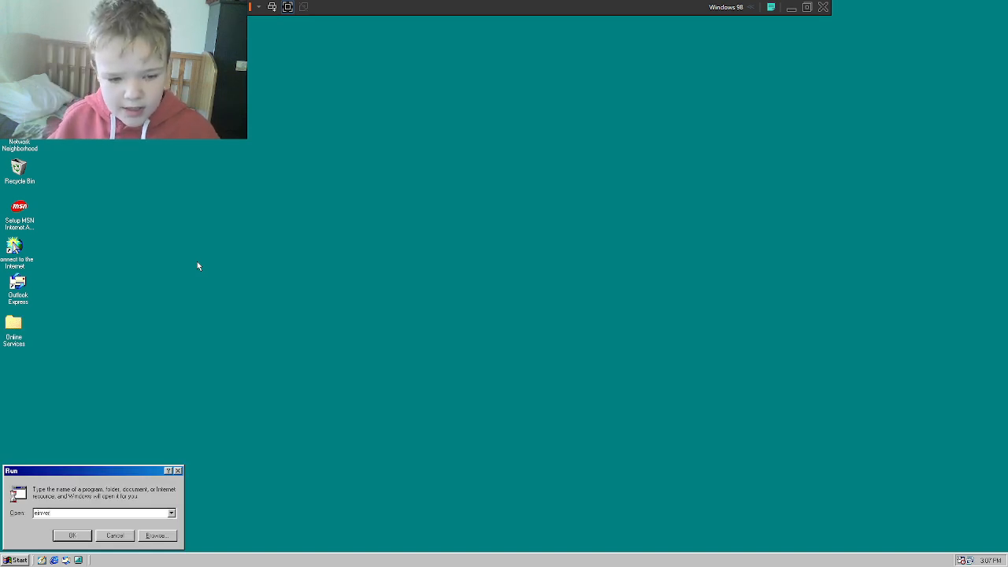
- Submit 'ivi' in the Run box and close the window that opens
{"action": "type", "text": "ivi"}
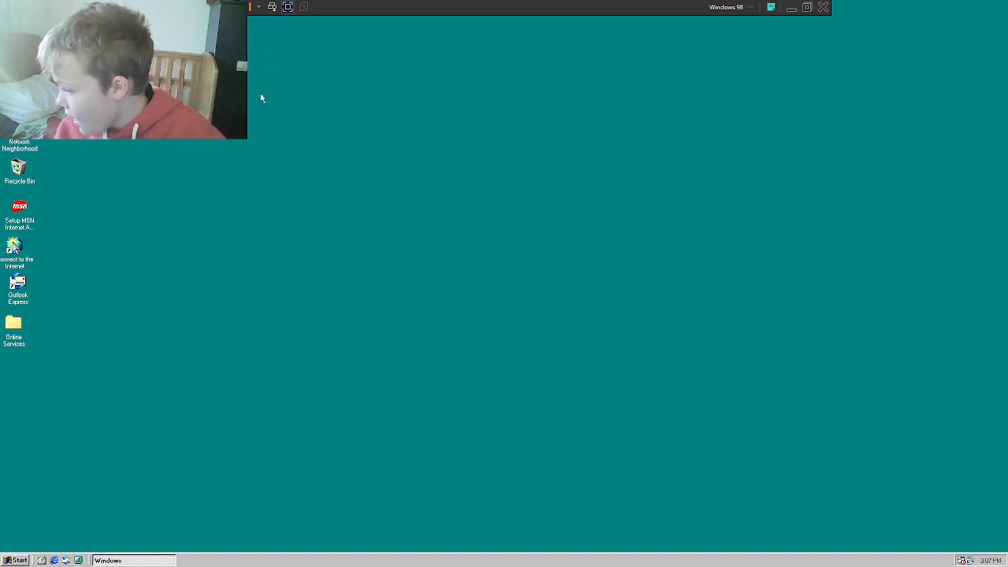
{"action": "left_click", "coordinate": [13, 323]}
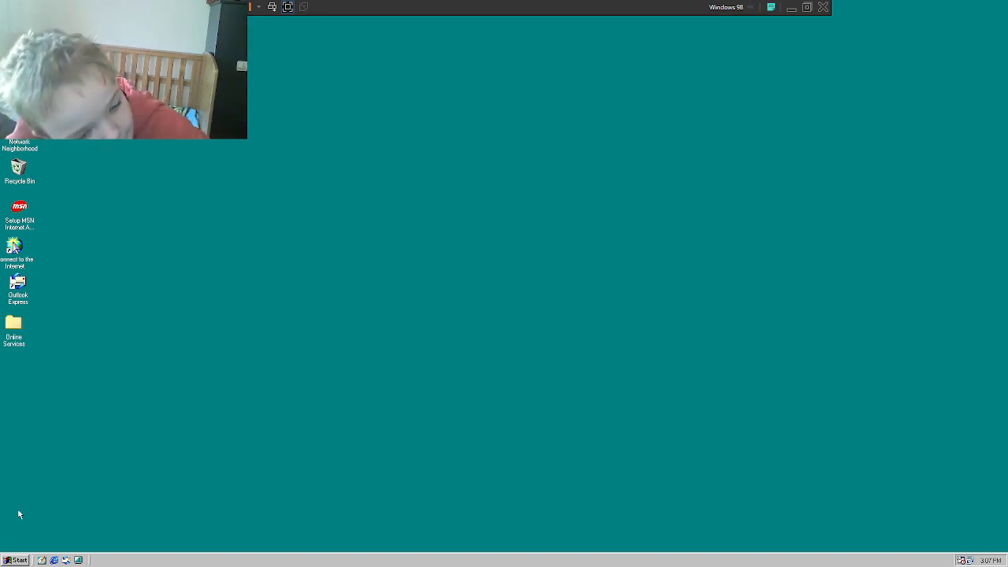
- Open Control Panel's Users settings, try deleting an account and changing its settings, then close
{"action": "left_click", "coordinate": [16, 559]}
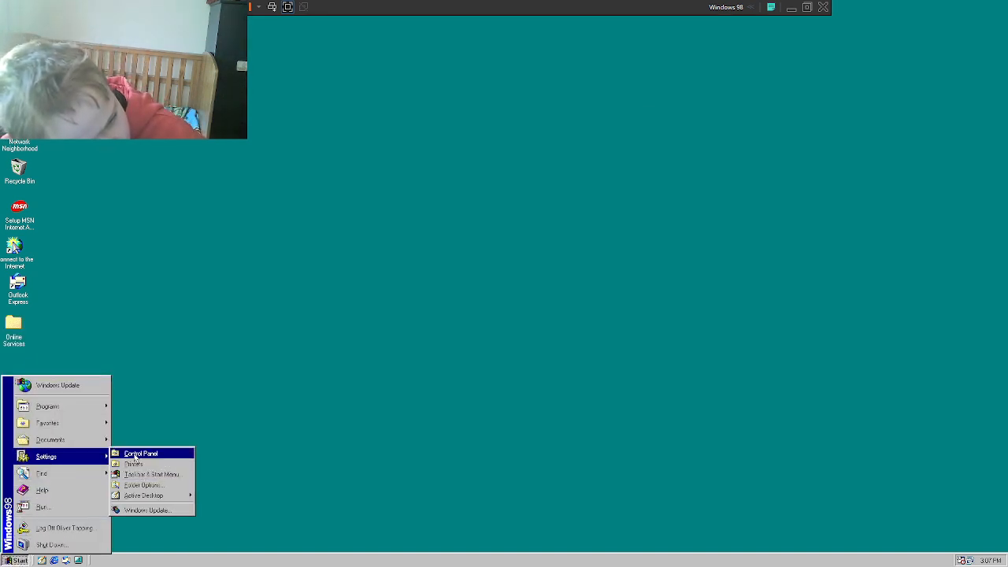
{"action": "left_click", "coordinate": [142, 453]}
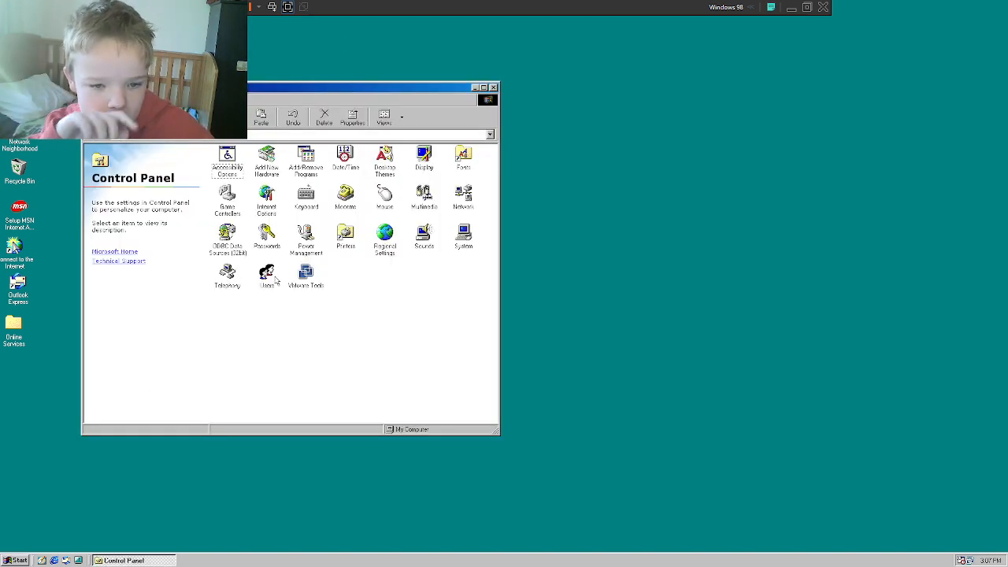
{"action": "double_click", "coordinate": [266, 274]}
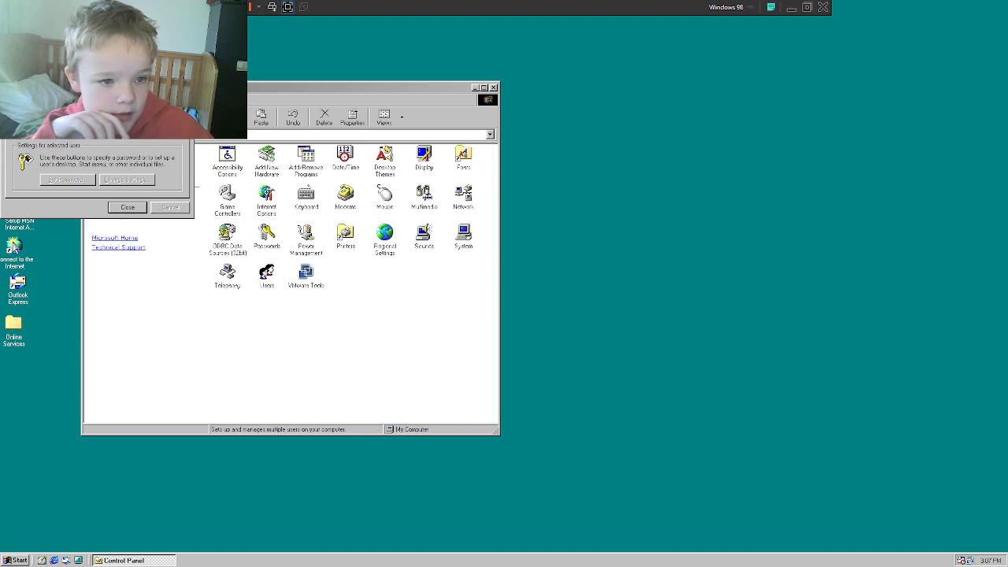
{"action": "left_click", "coordinate": [170, 207]}
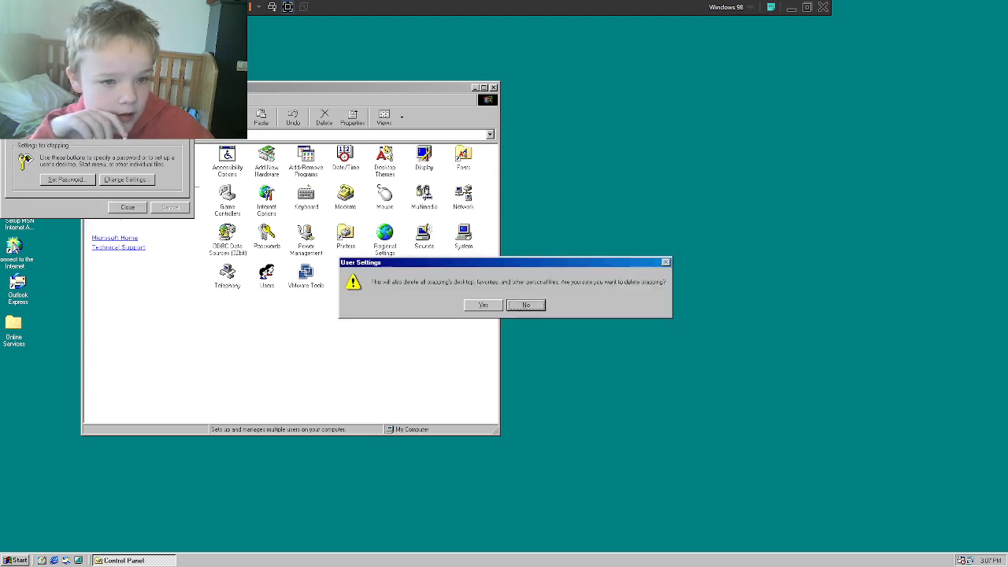
{"action": "left_click", "coordinate": [483, 304]}
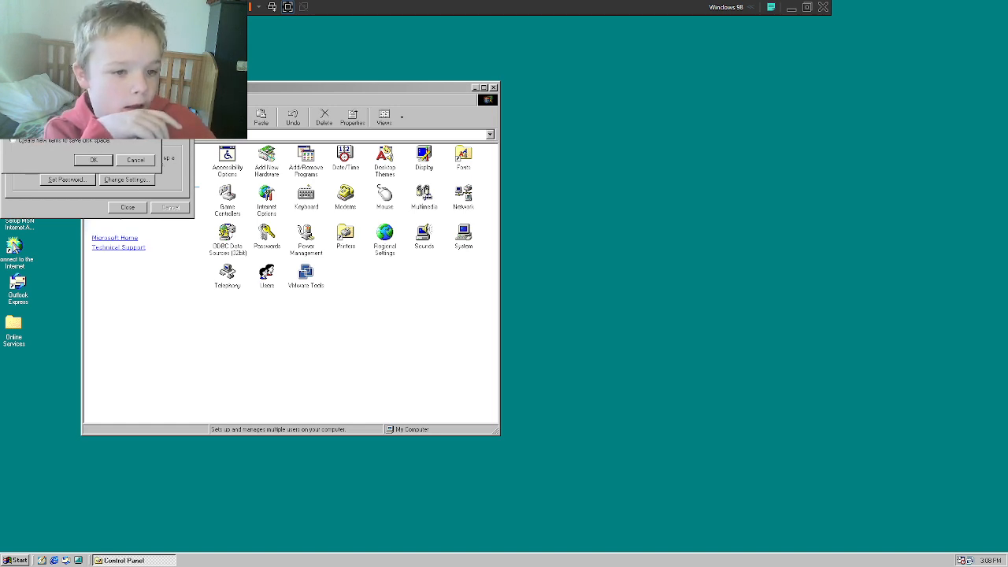
{"action": "left_click", "coordinate": [93, 160]}
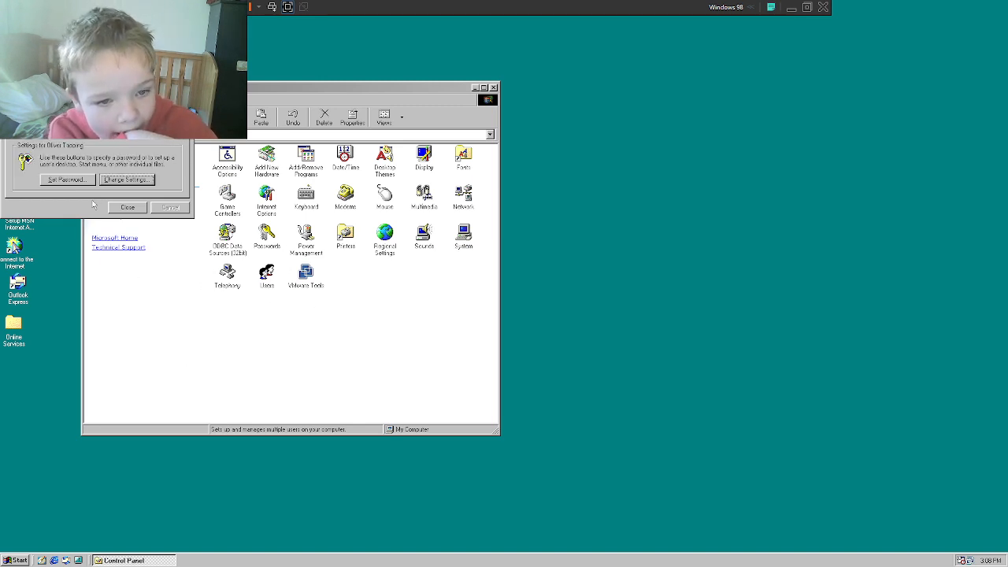
{"action": "left_click", "coordinate": [127, 207]}
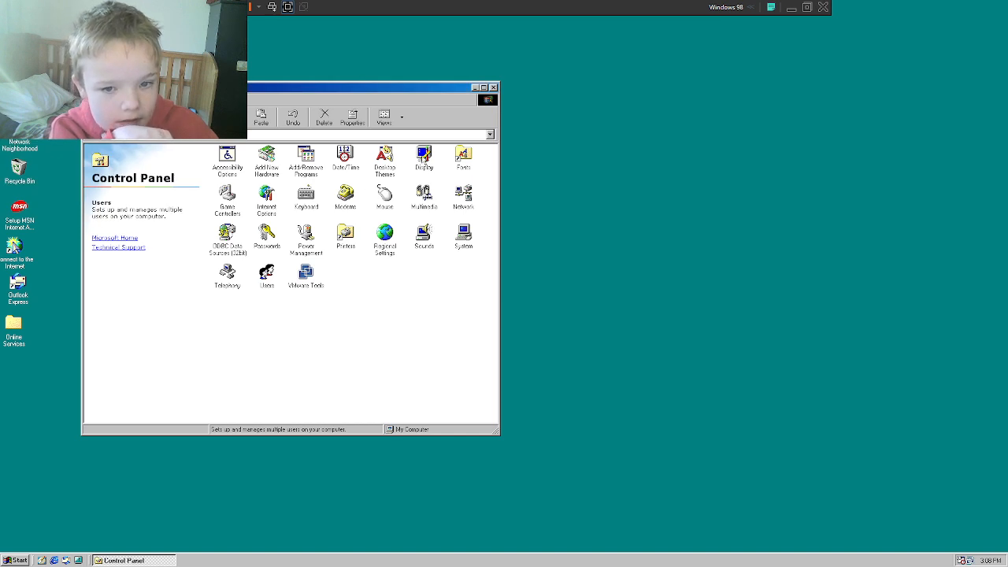
- Set the Display wallpaper to Bubbles with Stretch layout and apply it
{"action": "double_click", "coordinate": [423, 155]}
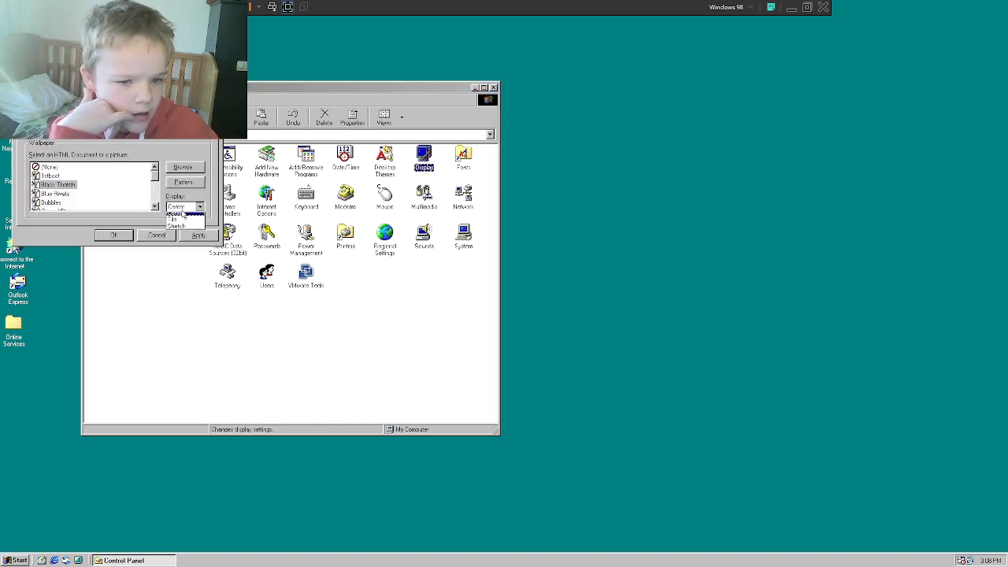
{"action": "left_click", "coordinate": [185, 206]}
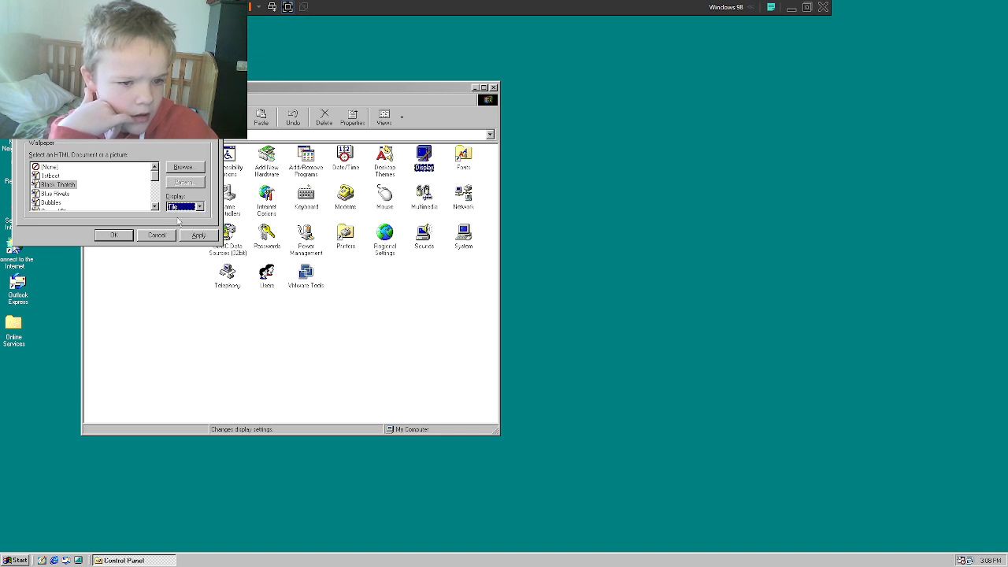
{"action": "left_click", "coordinate": [179, 206]}
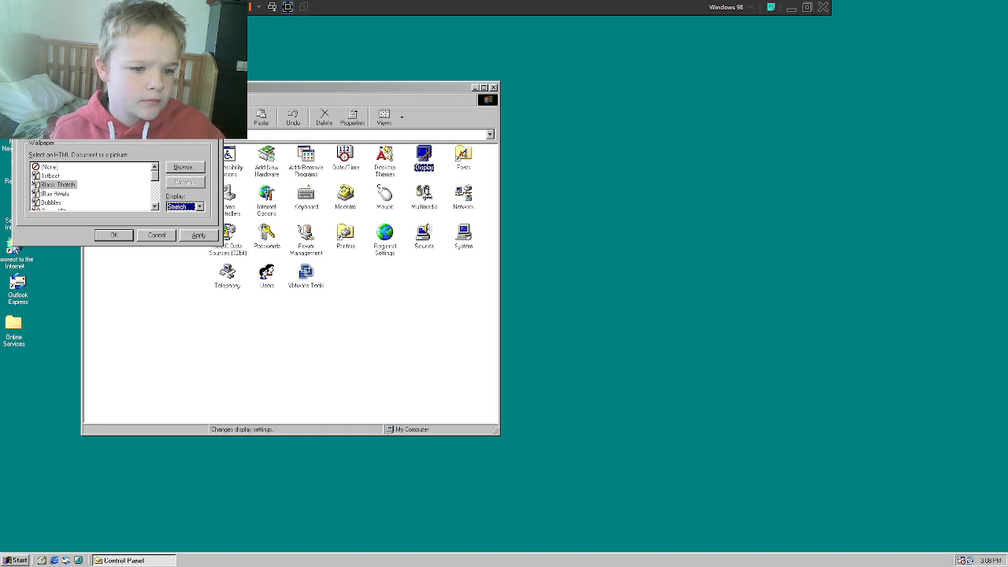
{"action": "left_click", "coordinate": [56, 193]}
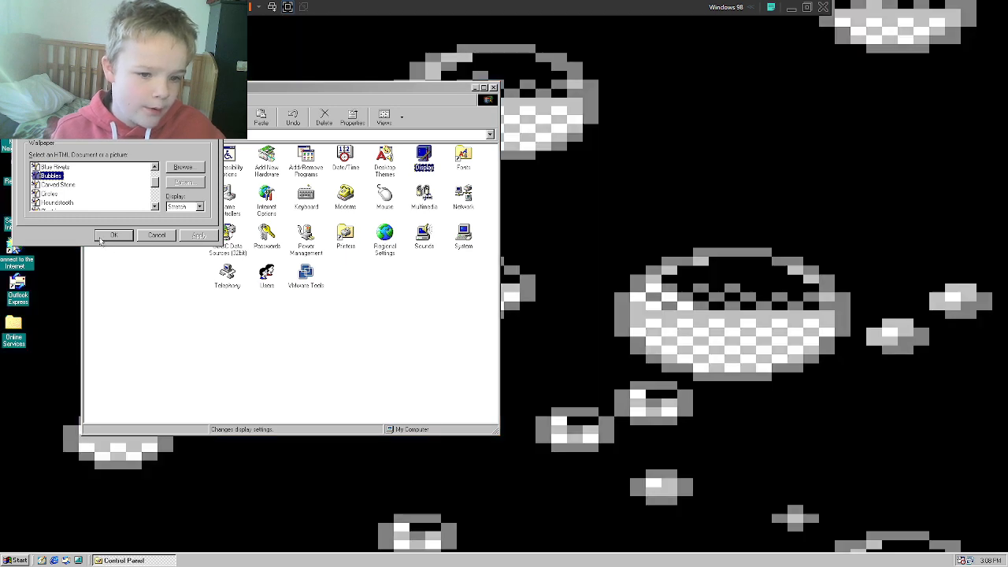
{"action": "left_click", "coordinate": [113, 234]}
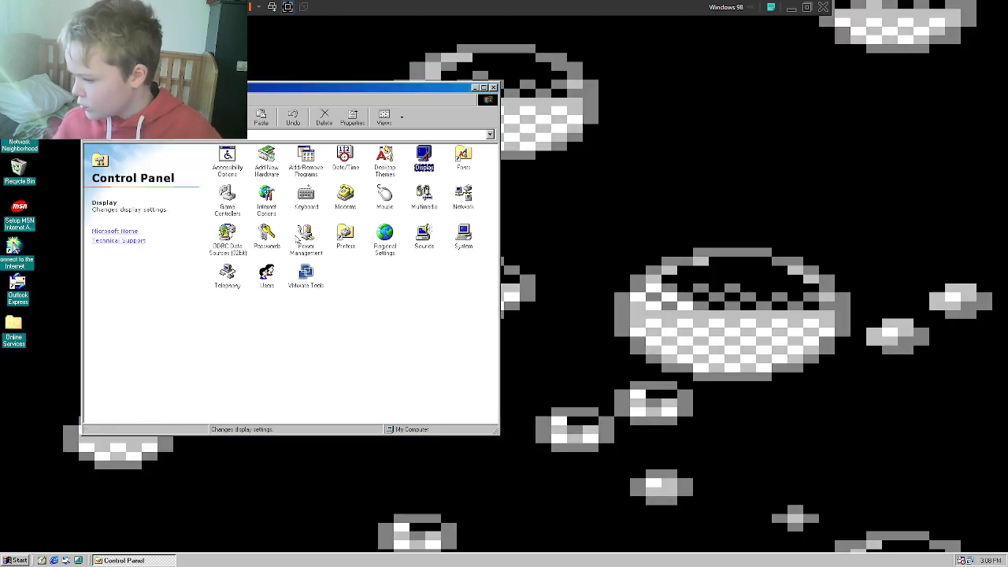
{"action": "mouse_move", "coordinate": [133, 285]}
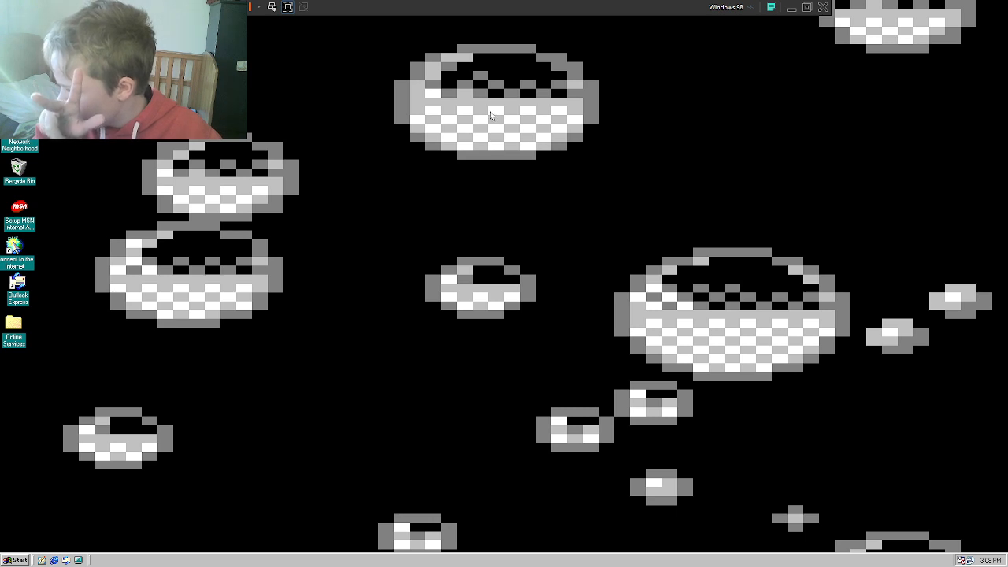
- Log off the current user and sign back in as 'Peterson'
{"action": "left_click", "coordinate": [16, 560]}
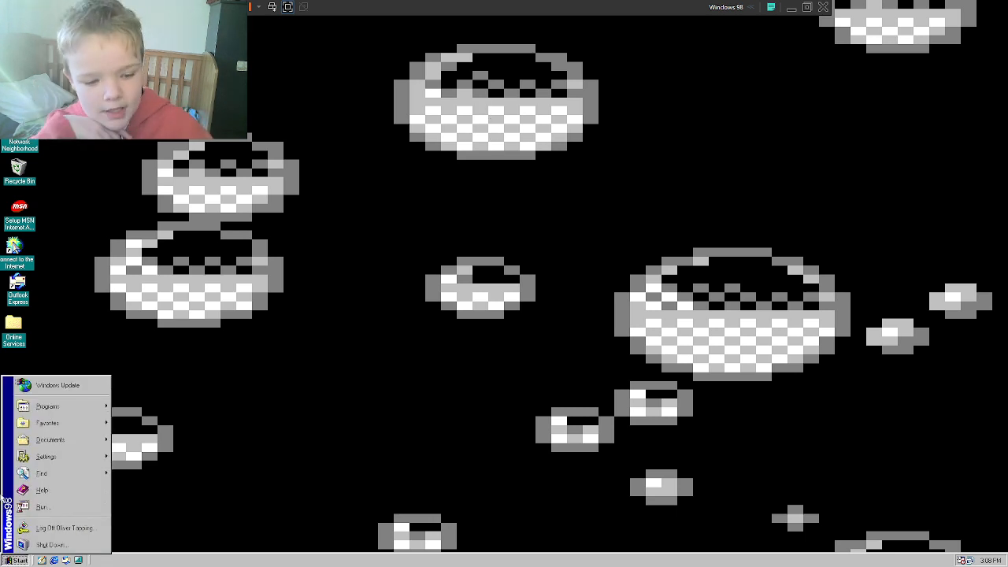
{"action": "left_click", "coordinate": [63, 527]}
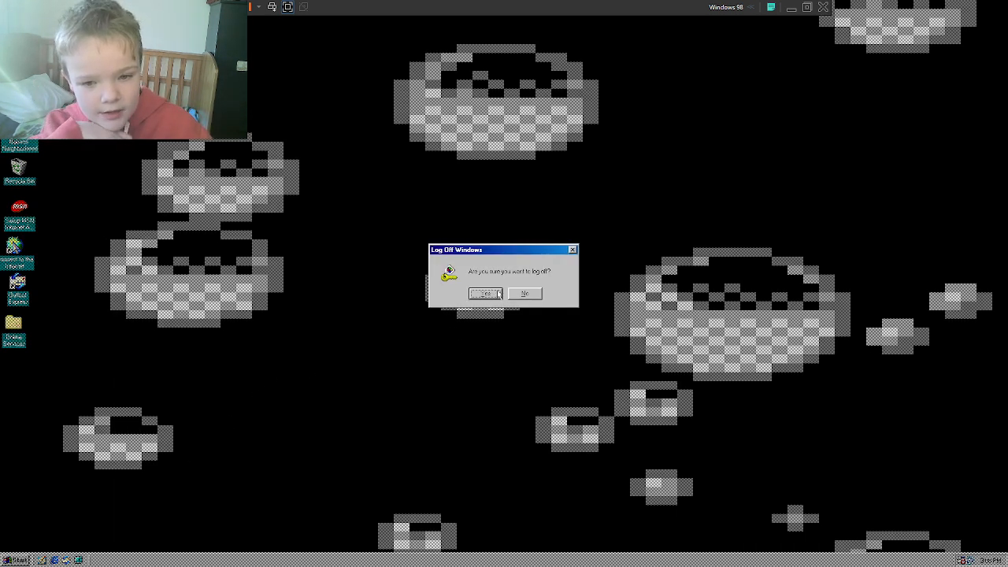
{"action": "left_click", "coordinate": [484, 293]}
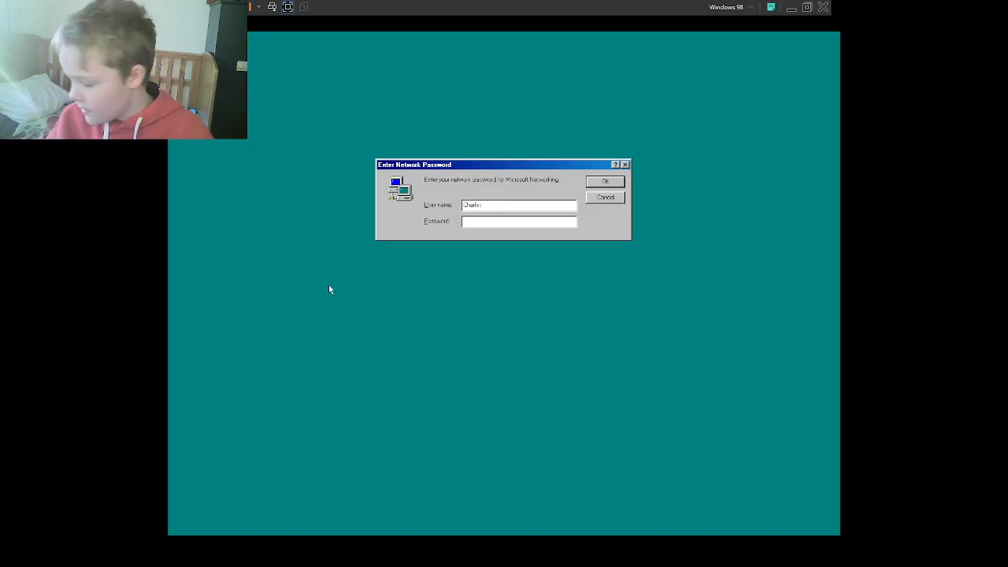
{"action": "type", "text": "Peterson"}
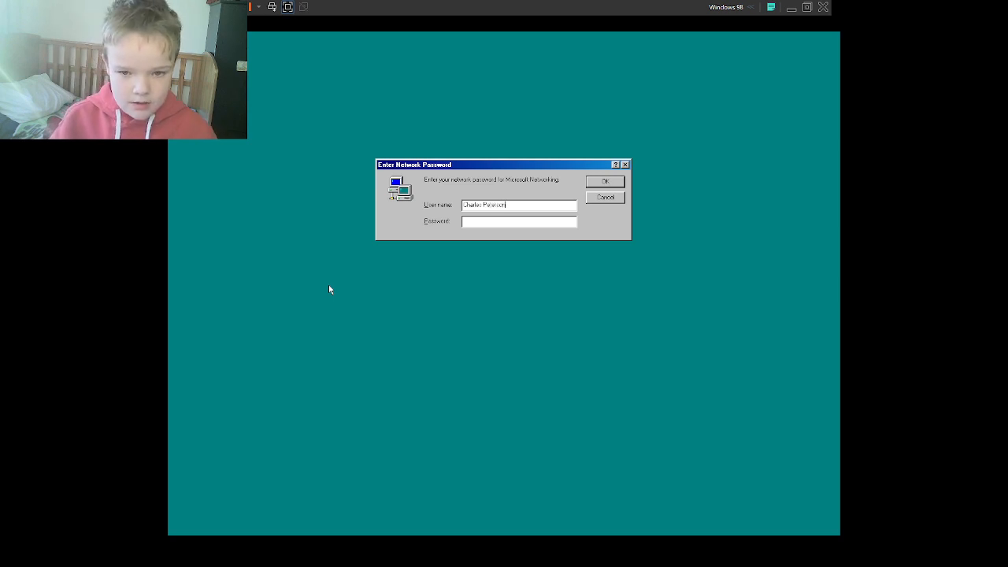
{"action": "left_click", "coordinate": [605, 181]}
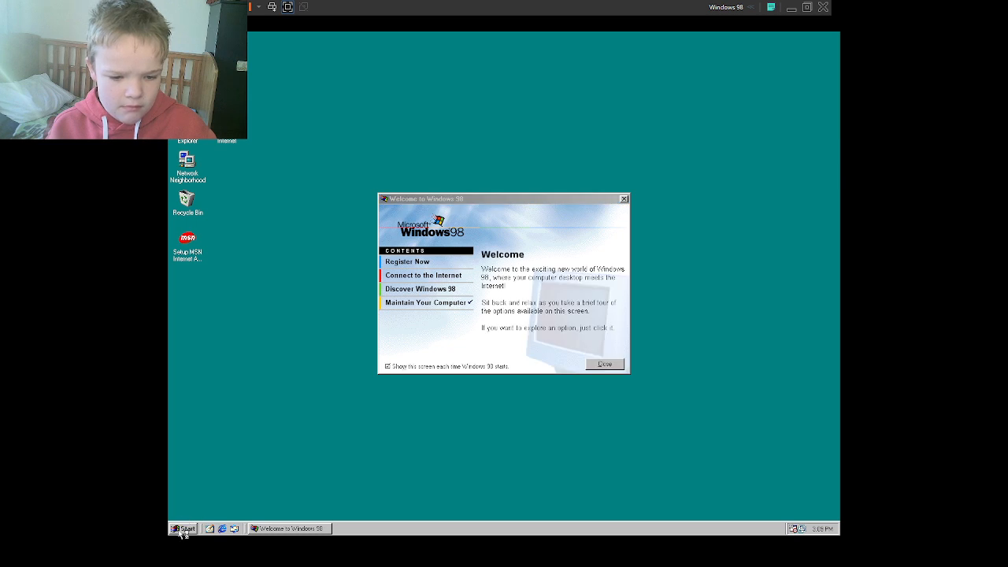
{"action": "left_click", "coordinate": [182, 529]}
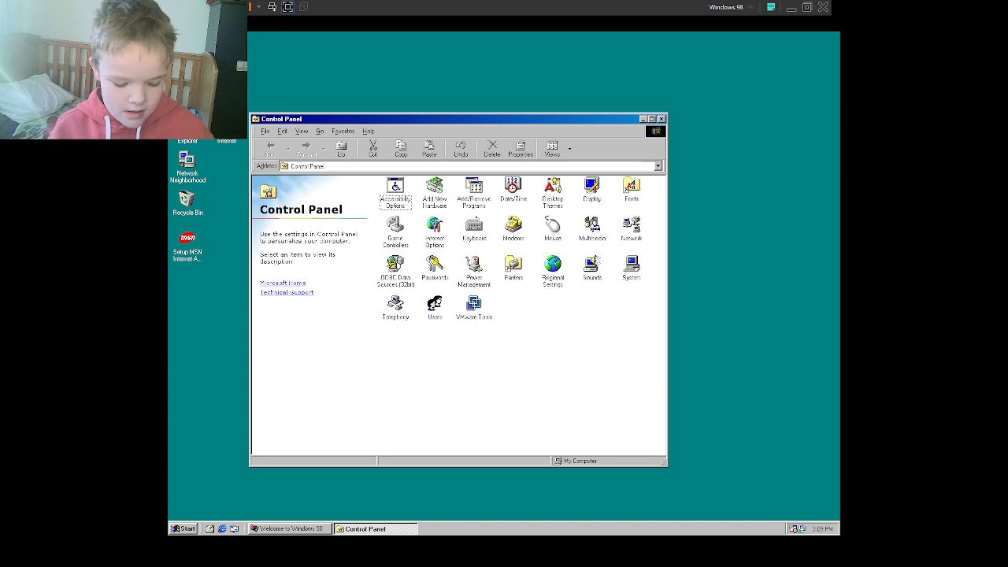
{"action": "left_click", "coordinate": [435, 308]}
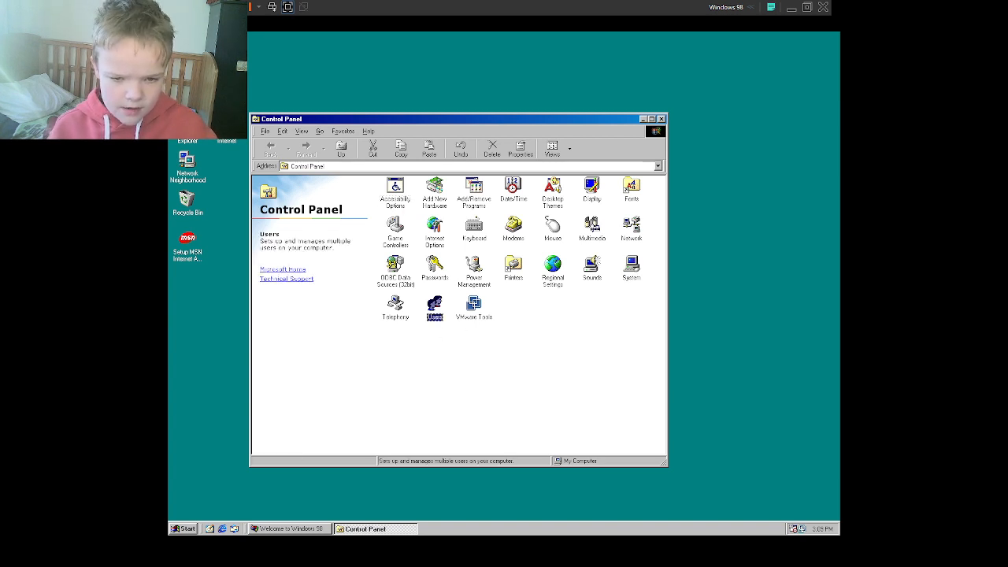
{"action": "double_click", "coordinate": [435, 307]}
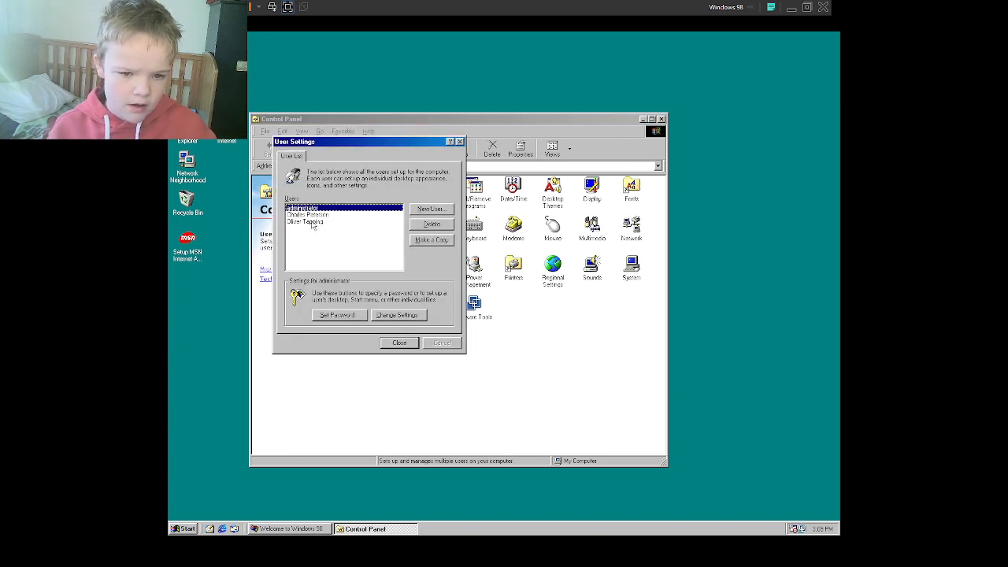
{"action": "left_click", "coordinate": [308, 214]}
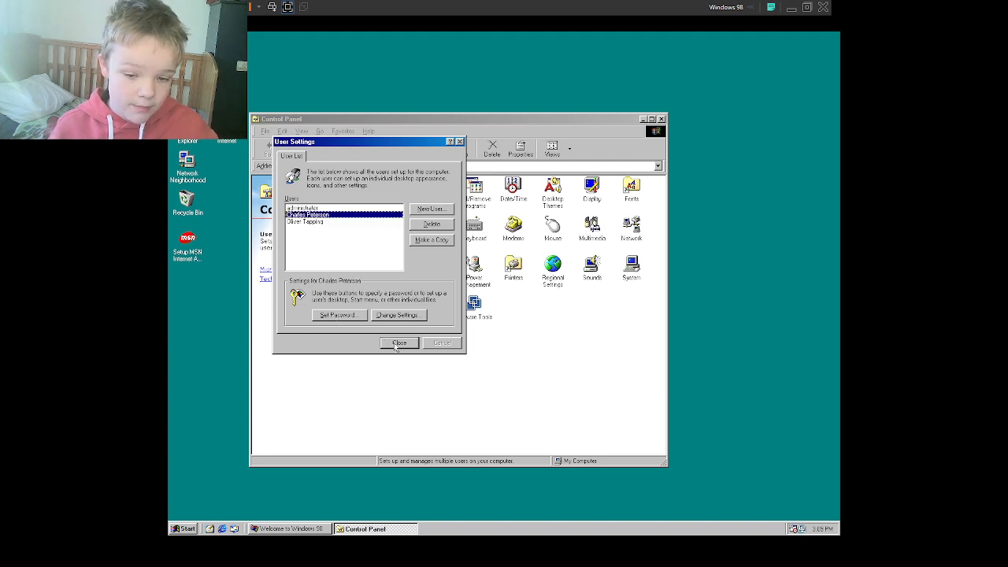
{"action": "left_click", "coordinate": [399, 343]}
{"action": "type", "text": "logoff"}
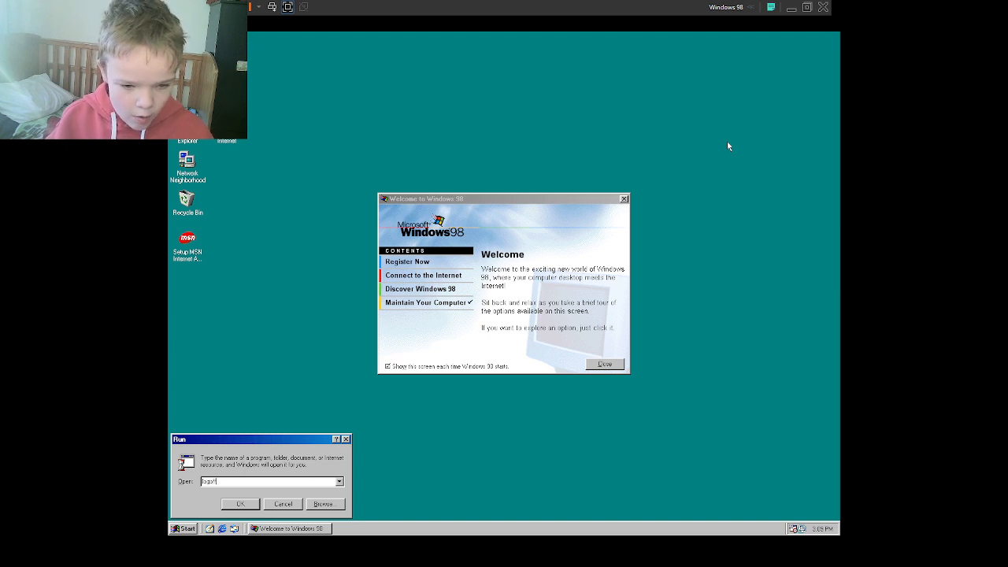
- Close the Welcome screen, cancel the pending Run box, and browse the Programs menu
{"action": "left_click", "coordinate": [240, 503]}
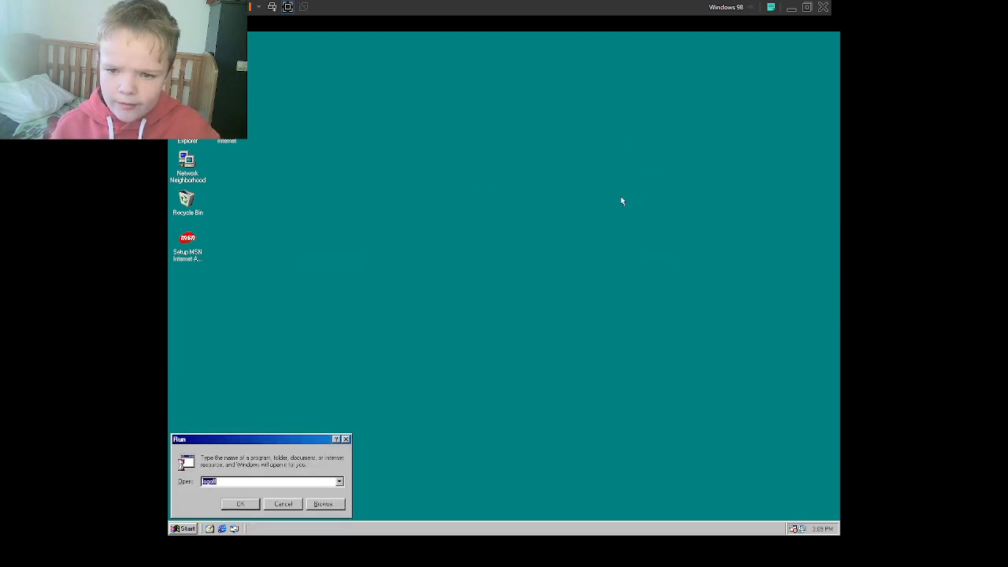
{"action": "left_click", "coordinate": [283, 504]}
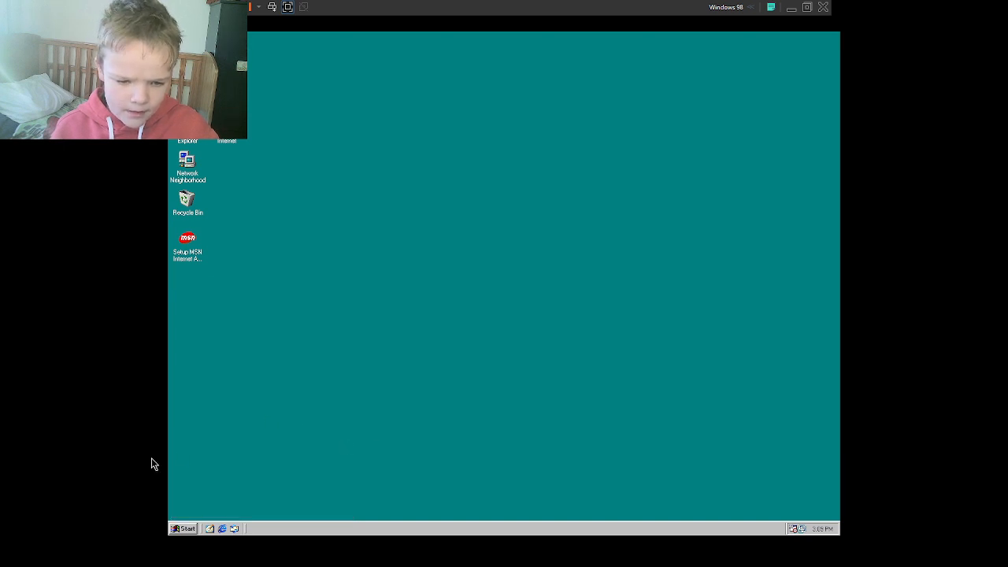
{"action": "mouse_move", "coordinate": [389, 563]}
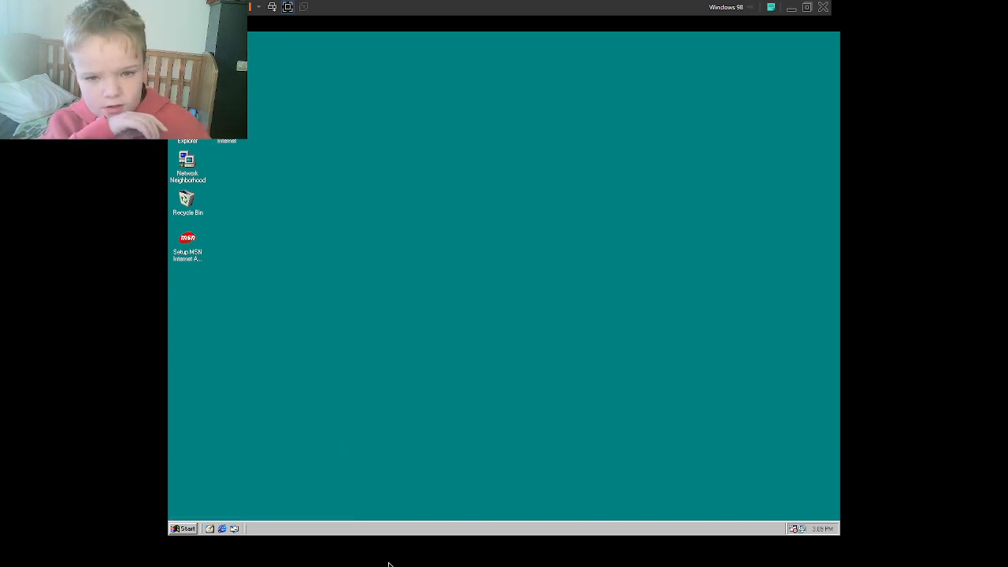
{"action": "mouse_move", "coordinate": [469, 387]}
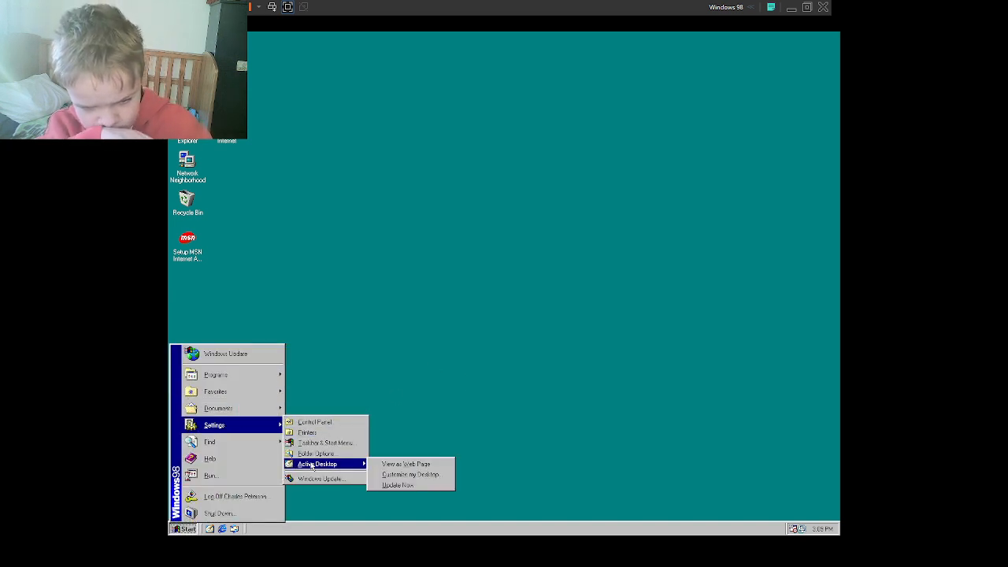
{"action": "left_click", "coordinate": [216, 374]}
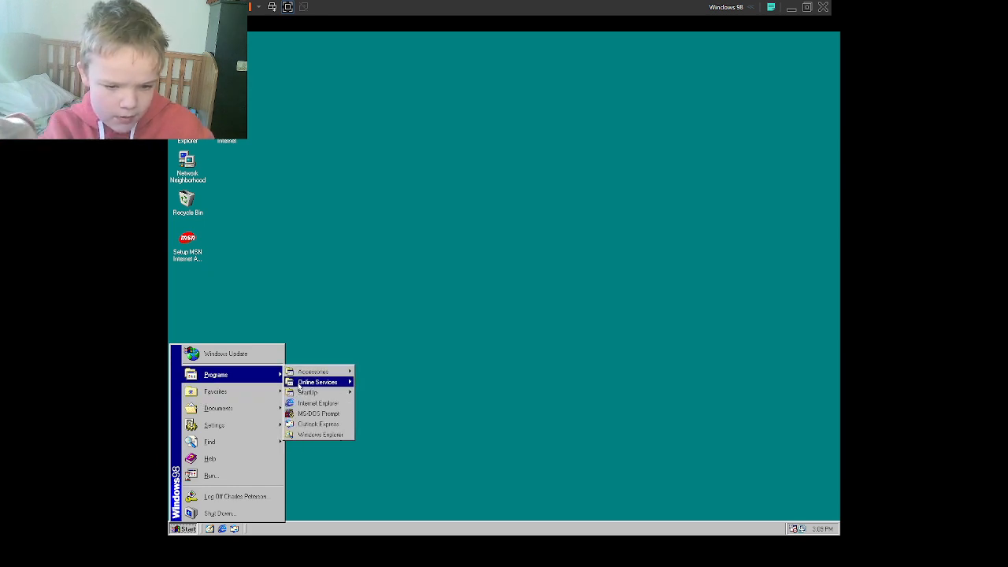
{"action": "mouse_move", "coordinate": [313, 371]}
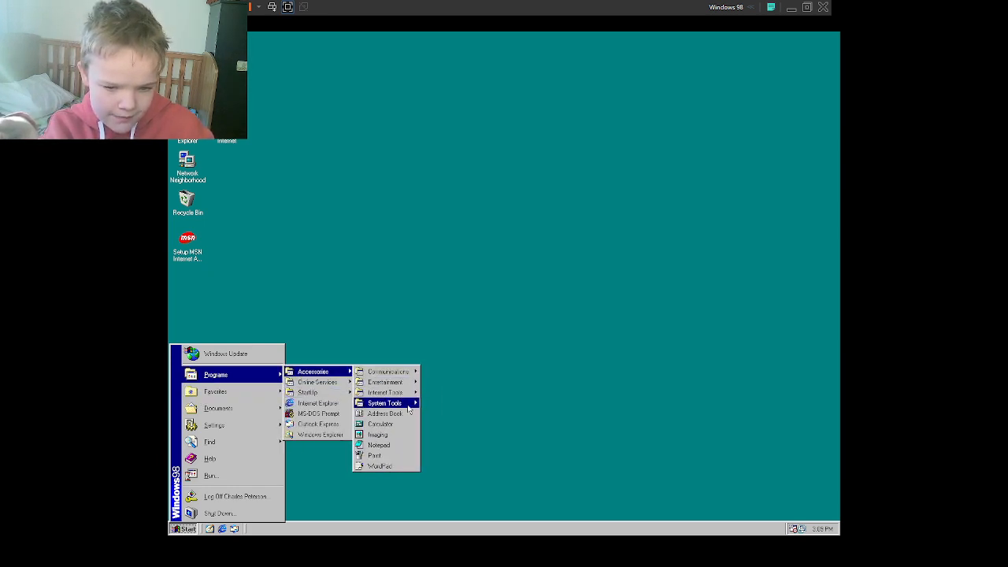
{"action": "mouse_move", "coordinate": [385, 403]}
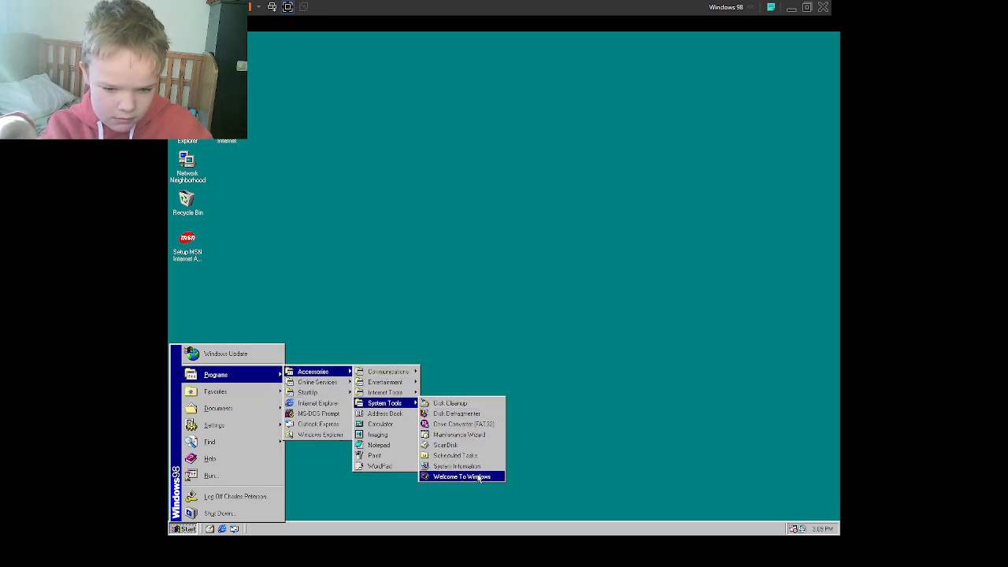
{"action": "mouse_move", "coordinate": [402, 528]}
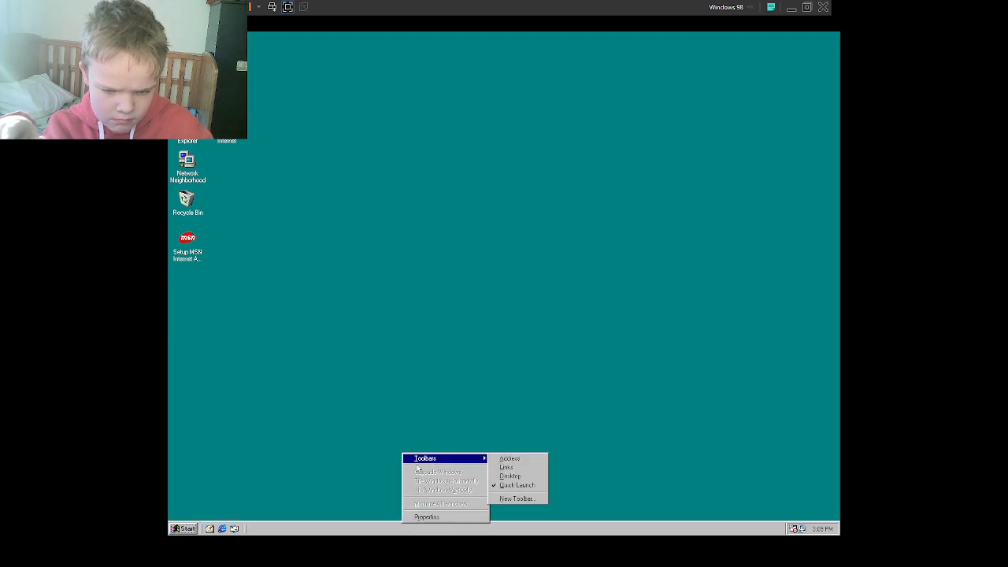
- Log off the current user and type the third account's credentials at the login prompt
{"action": "left_click", "coordinate": [182, 529]}
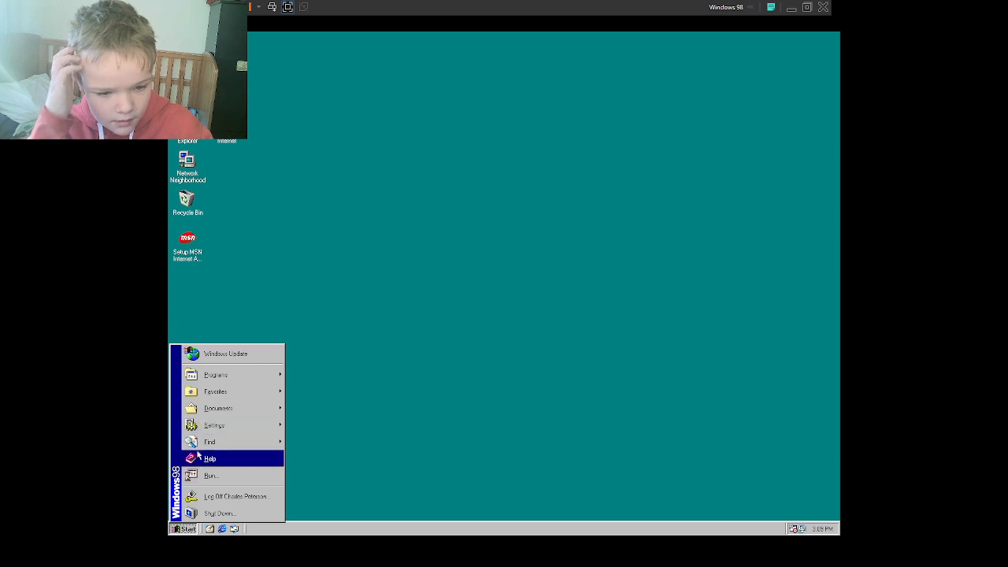
{"action": "left_click", "coordinate": [235, 497]}
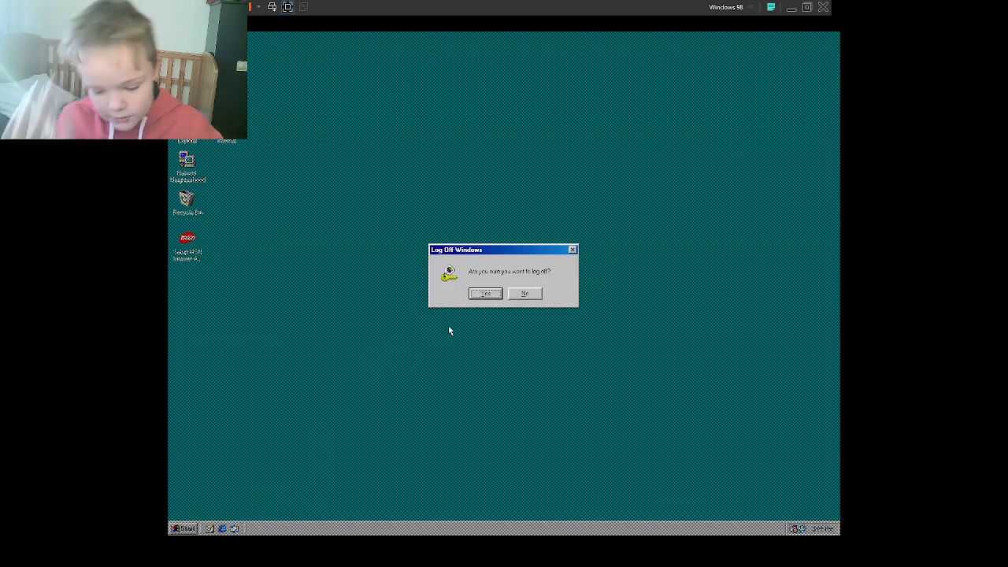
{"action": "left_click", "coordinate": [484, 293]}
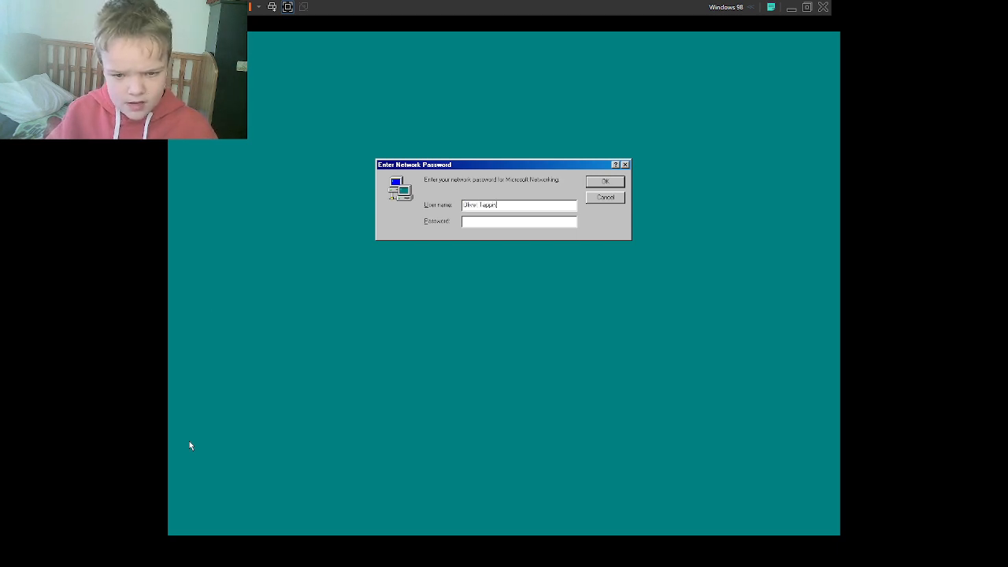
{"action": "type", "text": "***"}
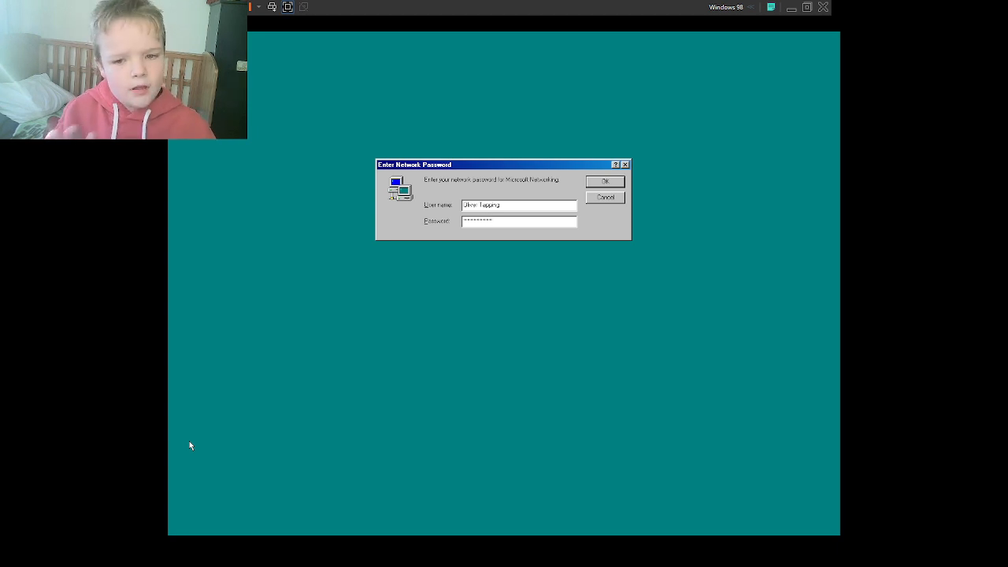
- Log in to the third account, dismiss the Welcome screen, and launch the MS-DOS Prompt
{"action": "left_click", "coordinate": [604, 181]}
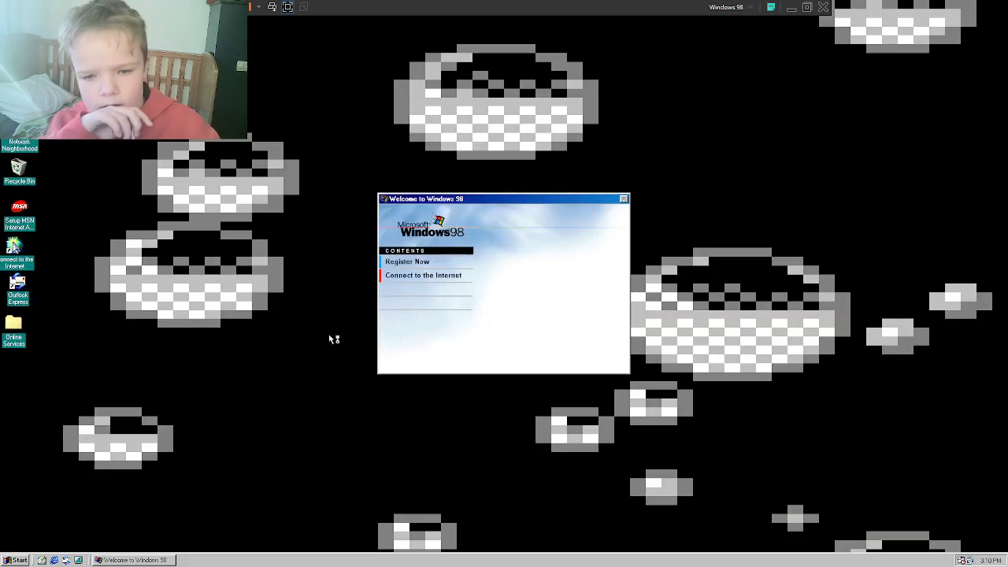
{"action": "left_click", "coordinate": [599, 198]}
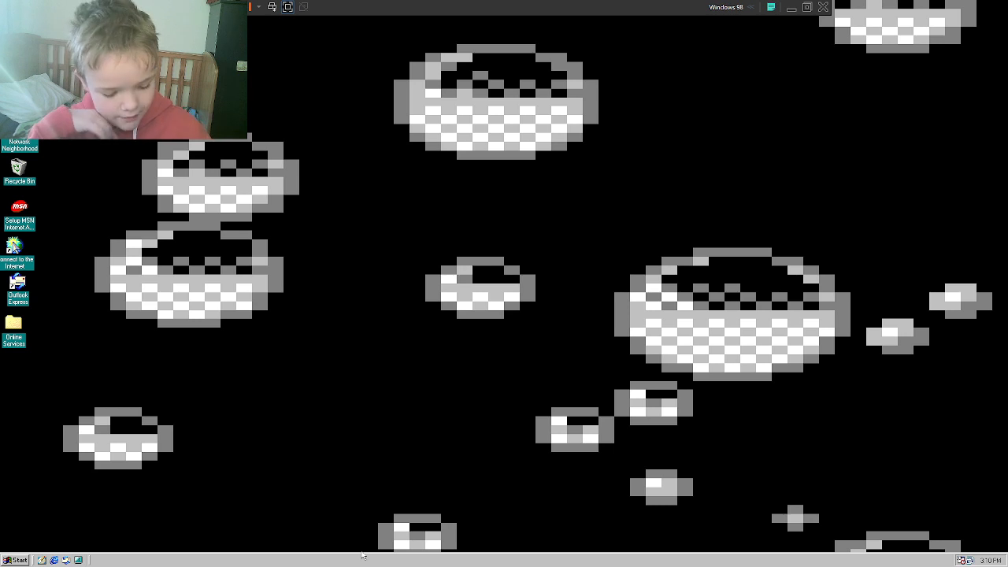
{"action": "left_click", "coordinate": [16, 559]}
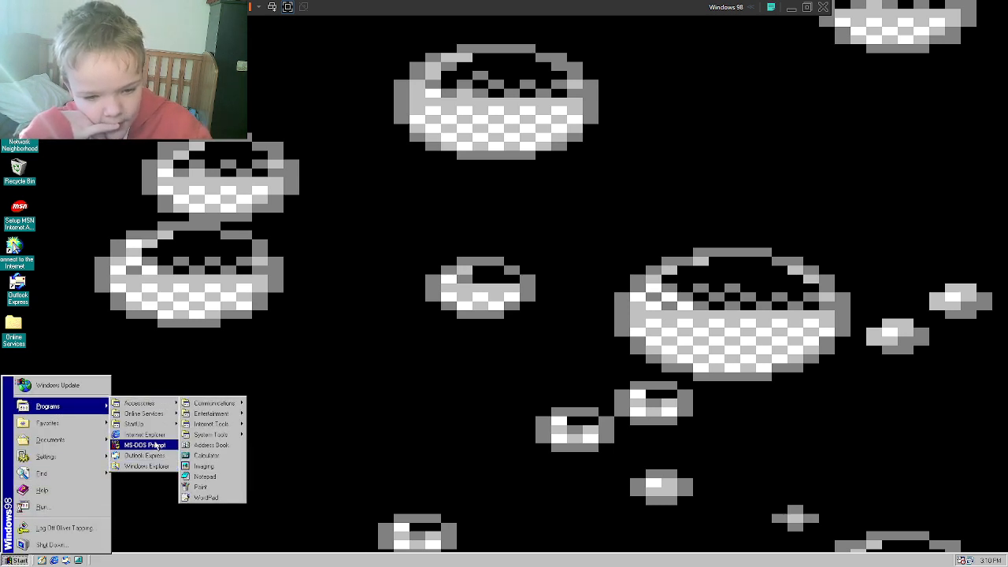
{"action": "left_click", "coordinate": [144, 445]}
{"action": "type", "text": "shutdown -s"}
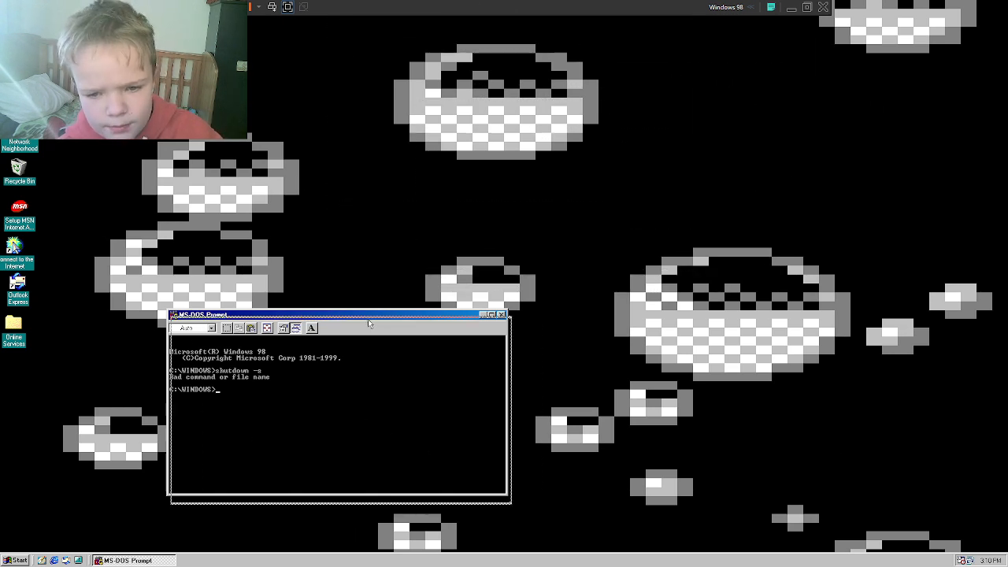
- Move the MS-DOS window toward the screen centre, then close it
{"action": "left_click", "coordinate": [330, 315]}
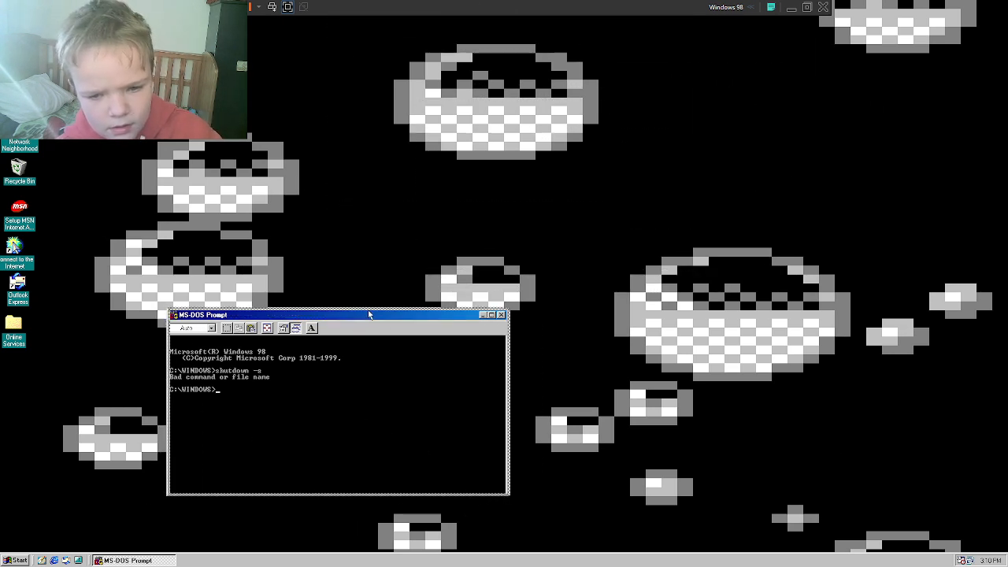
{"action": "left_click_drag", "start_coordinate": [339, 315], "coordinate": [486, 275]}
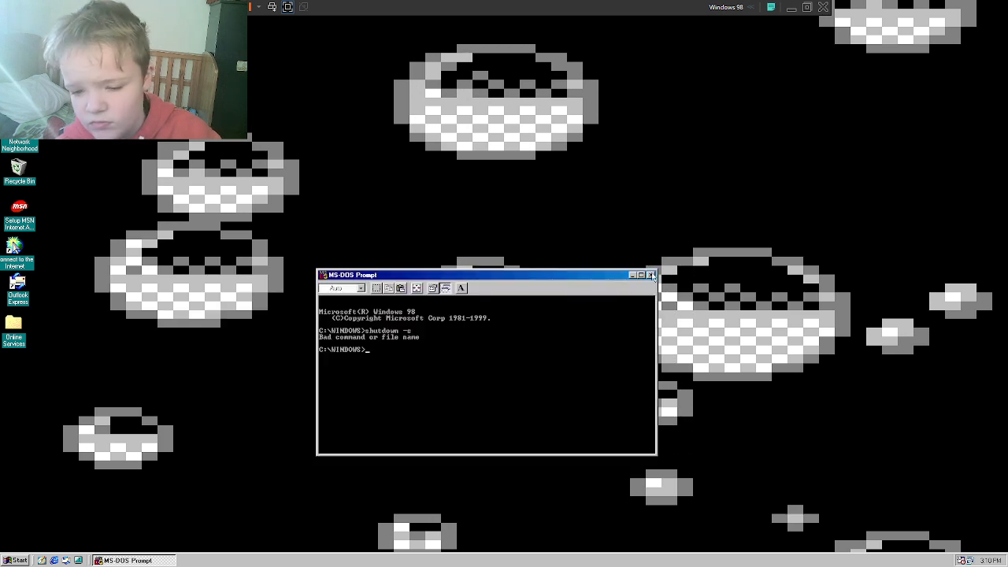
{"action": "left_click", "coordinate": [651, 275]}
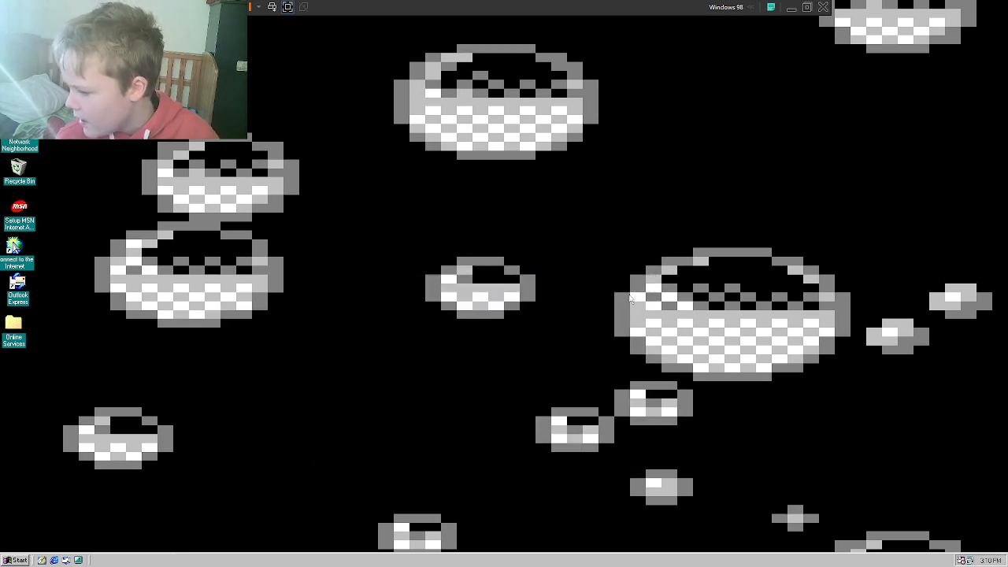
- Log off the third account, cancel the network password login, and reopen the Start menu
{"action": "left_click", "coordinate": [14, 560]}
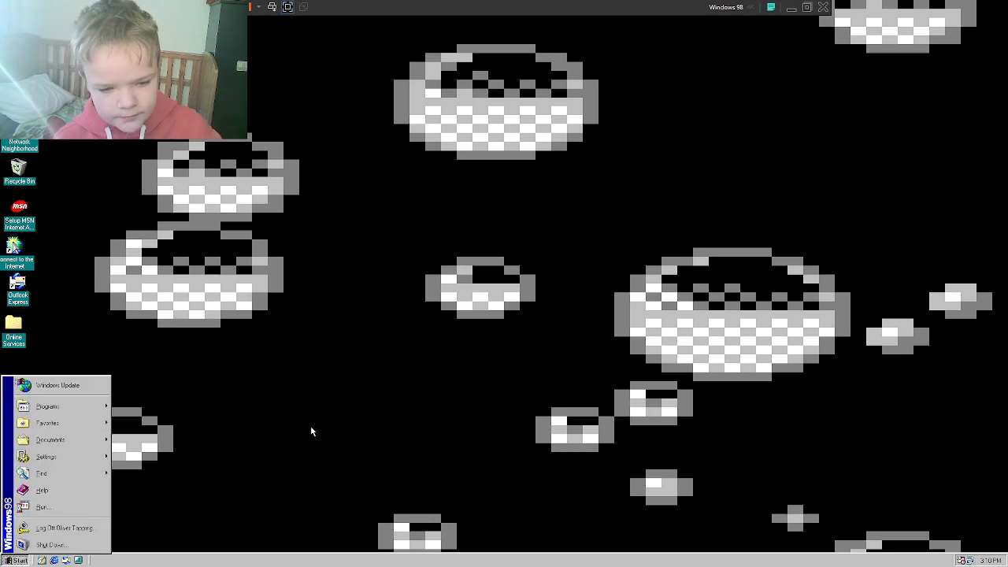
{"action": "mouse_move", "coordinate": [63, 528]}
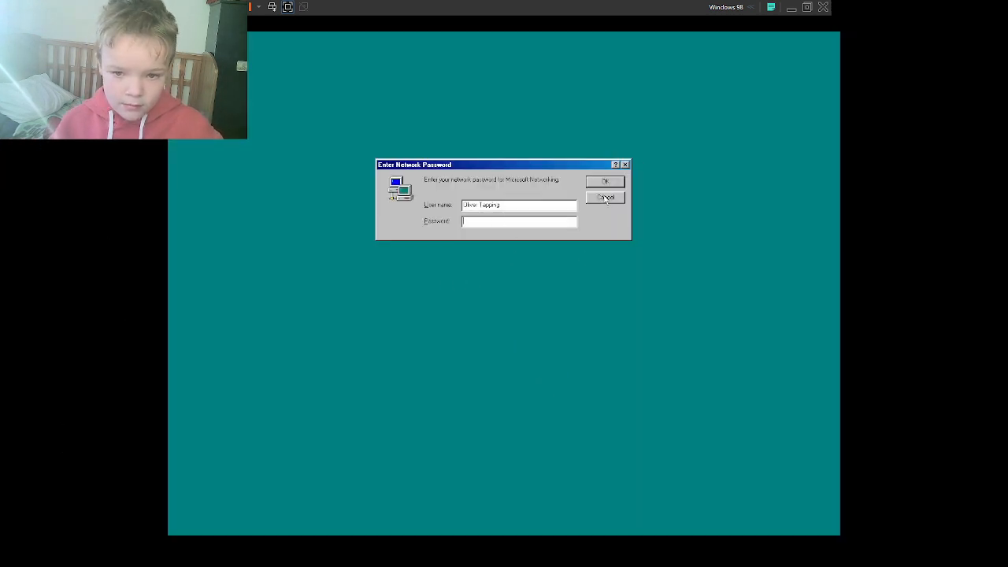
{"action": "left_click", "coordinate": [605, 197]}
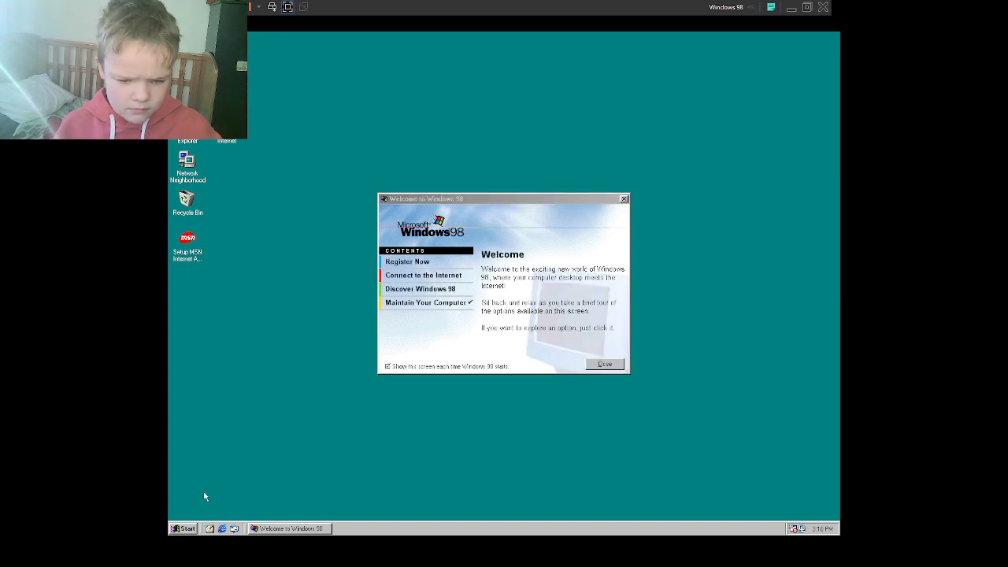
{"action": "left_click", "coordinate": [182, 527]}
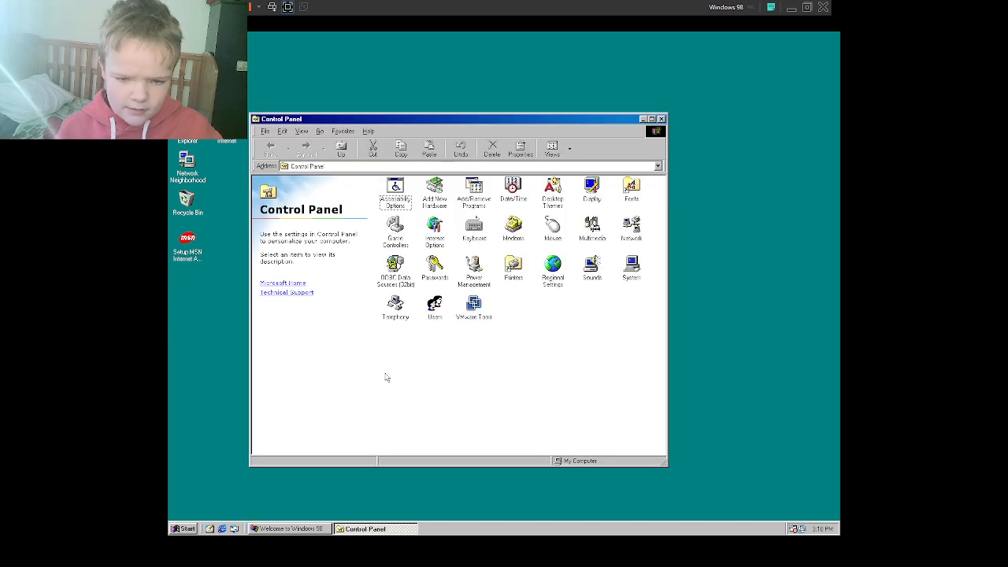
- Open the Control Panel Users list, close it, and reopen it
{"action": "double_click", "coordinate": [435, 307]}
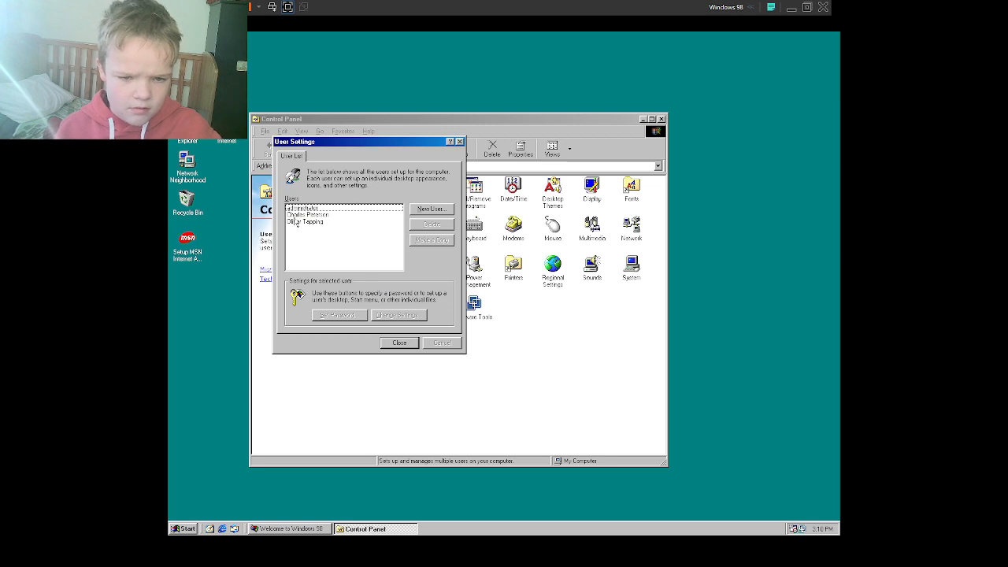
{"action": "left_click", "coordinate": [399, 342]}
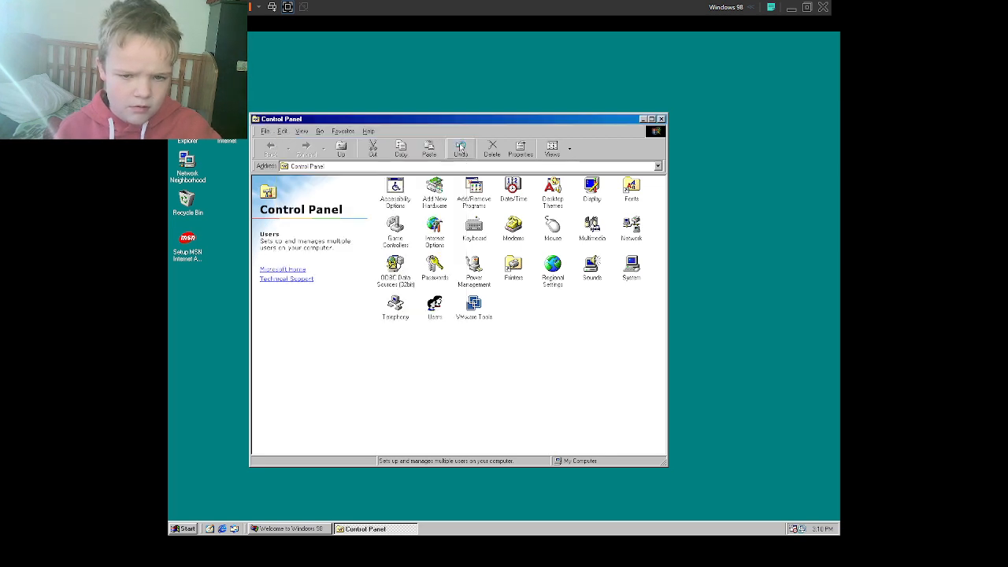
{"action": "double_click", "coordinate": [434, 307]}
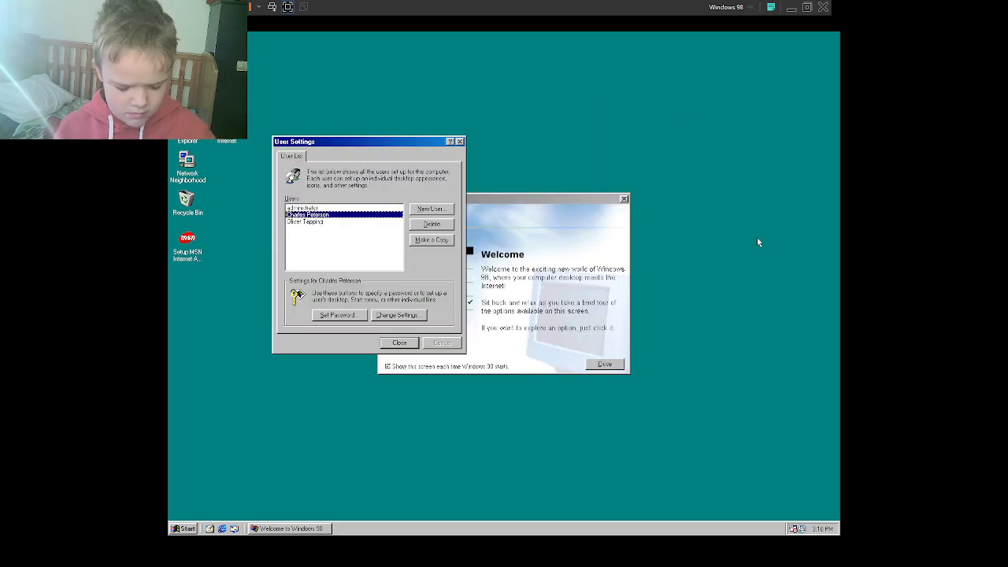
- Log off twice, cancelling the network password prompt each time to return
{"action": "left_click", "coordinate": [182, 529]}
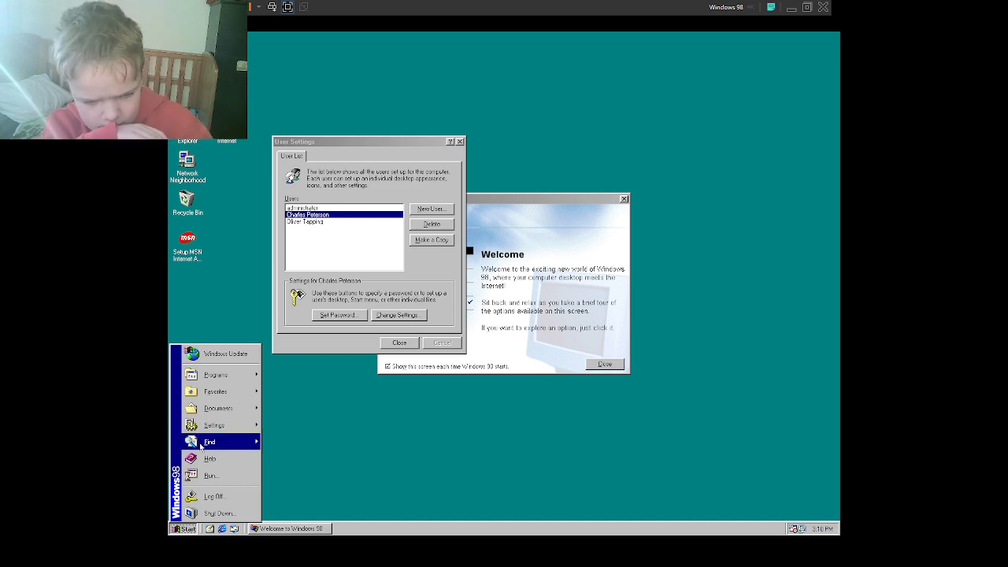
{"action": "left_click", "coordinate": [215, 496]}
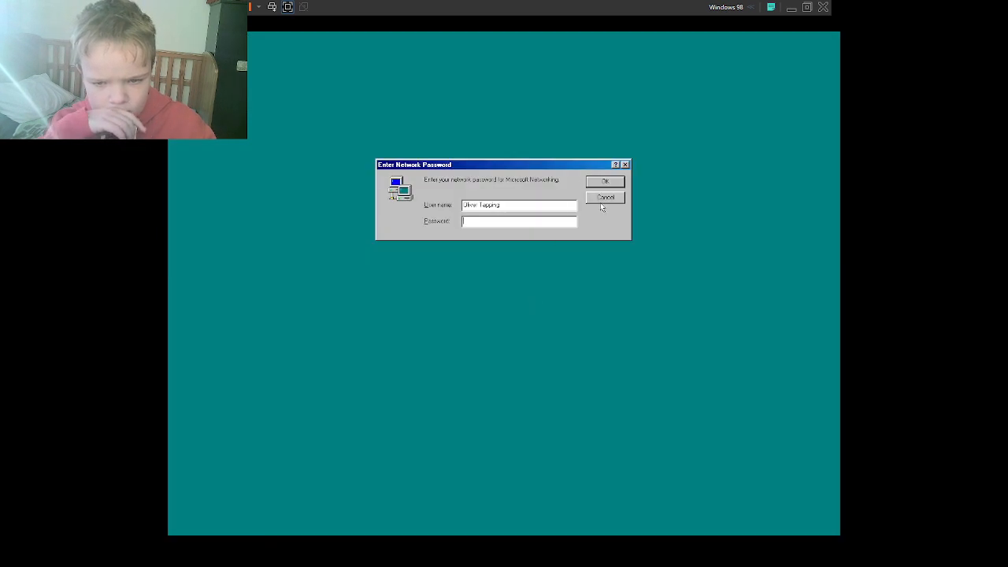
{"action": "left_click", "coordinate": [605, 181]}
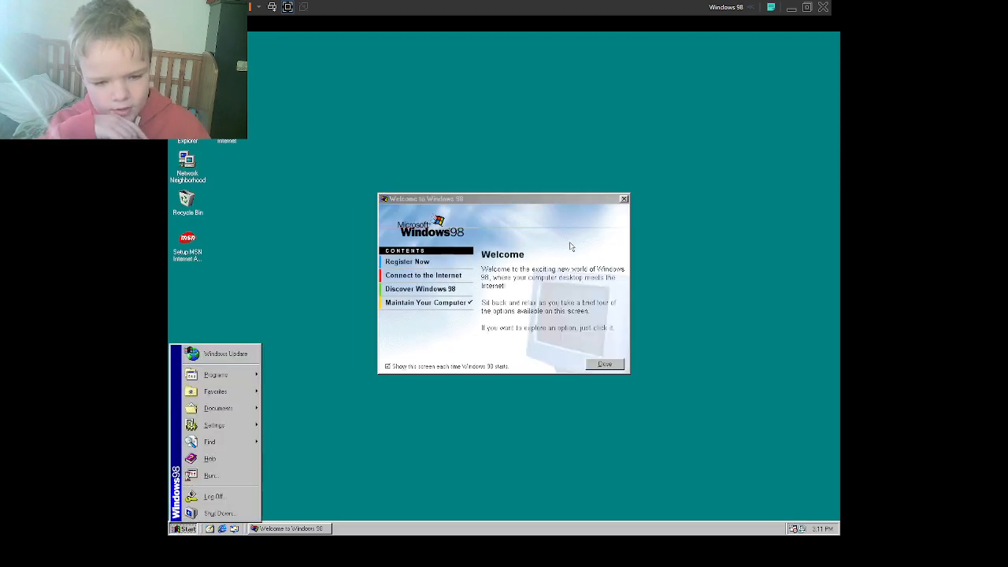
{"action": "left_click", "coordinate": [248, 494]}
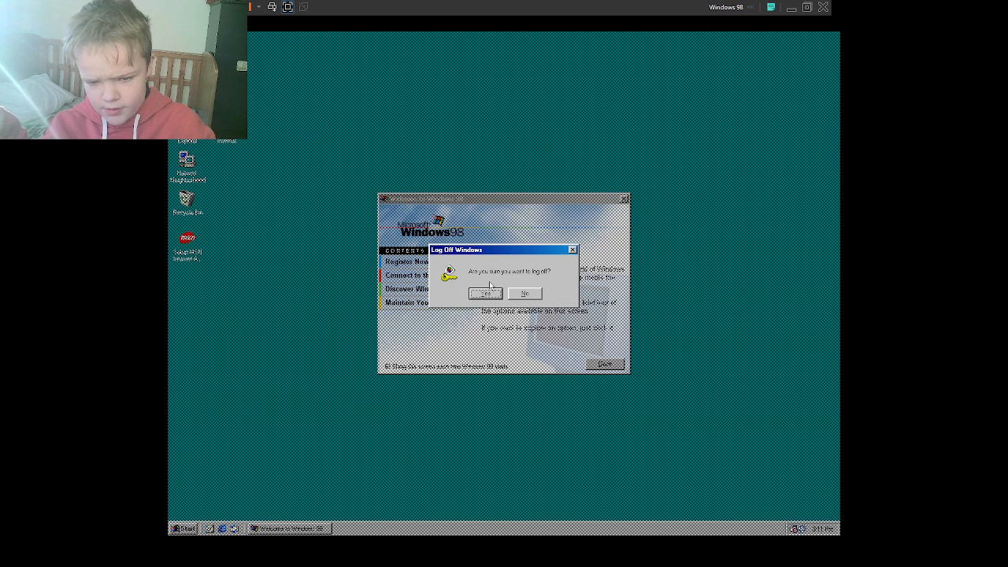
{"action": "left_click", "coordinate": [484, 293]}
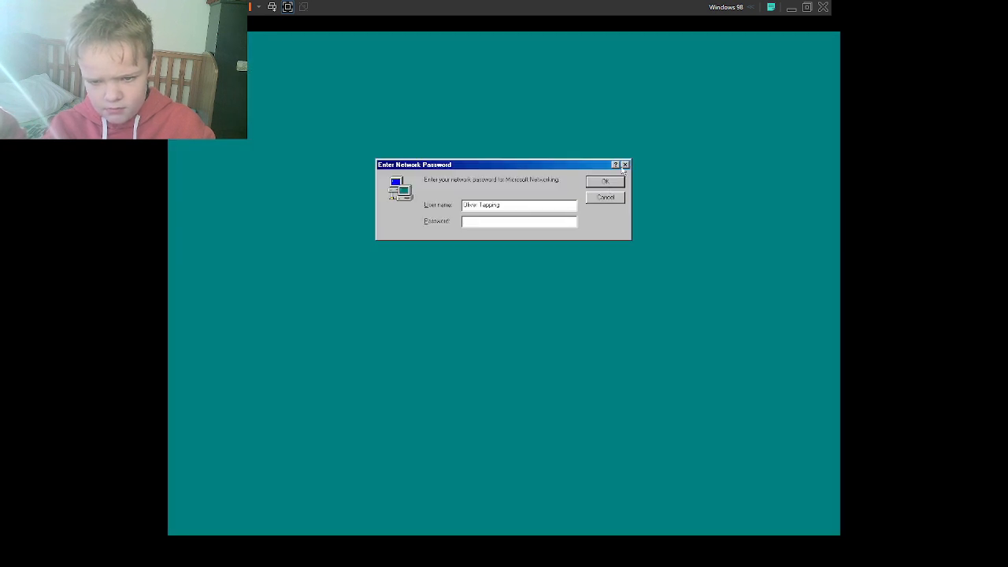
{"action": "left_click", "coordinate": [605, 181]}
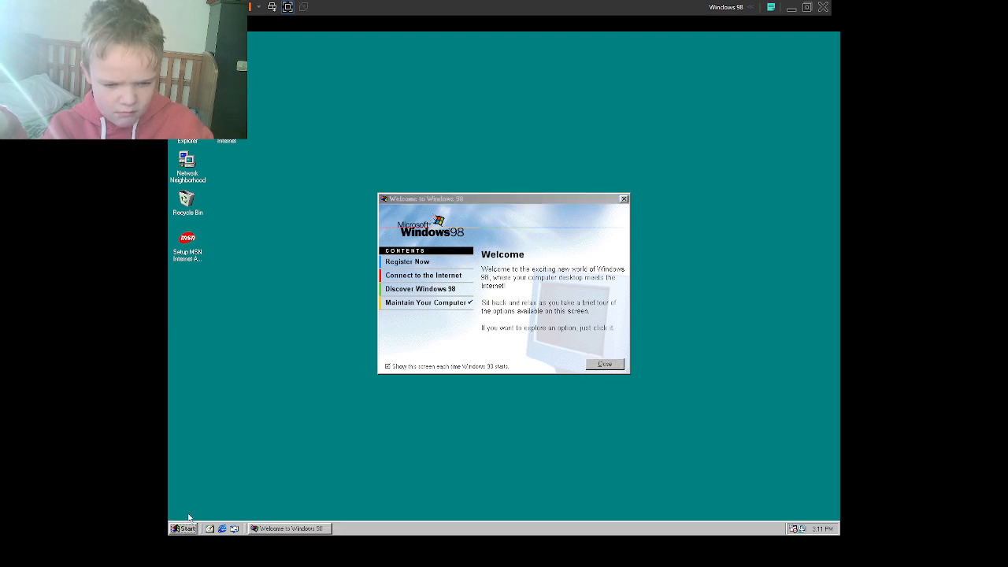
- Go up from My Documents to Network Neighborhood and dismiss the 'Unable to browse the network' error
{"action": "left_click", "coordinate": [183, 528]}
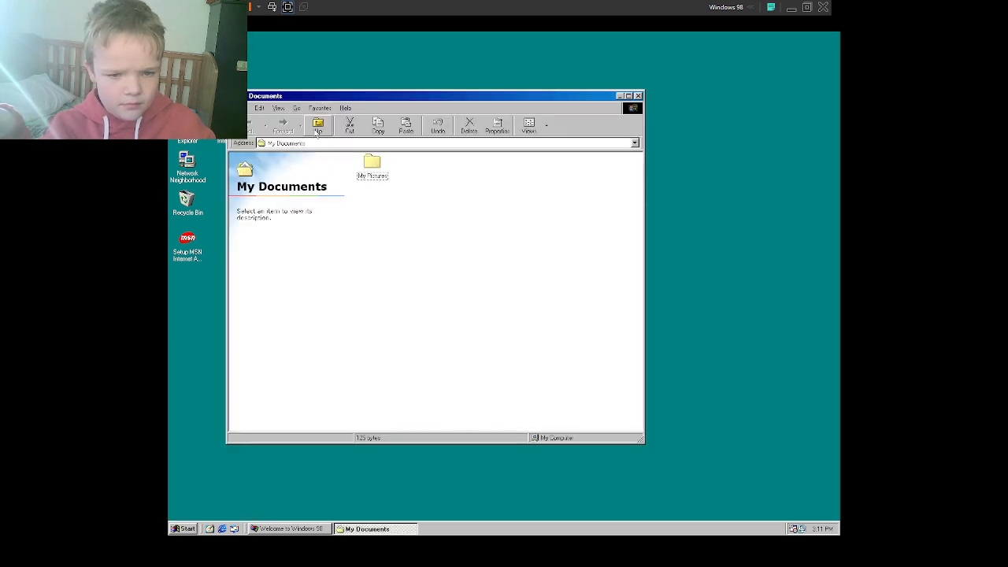
{"action": "left_click", "coordinate": [319, 124]}
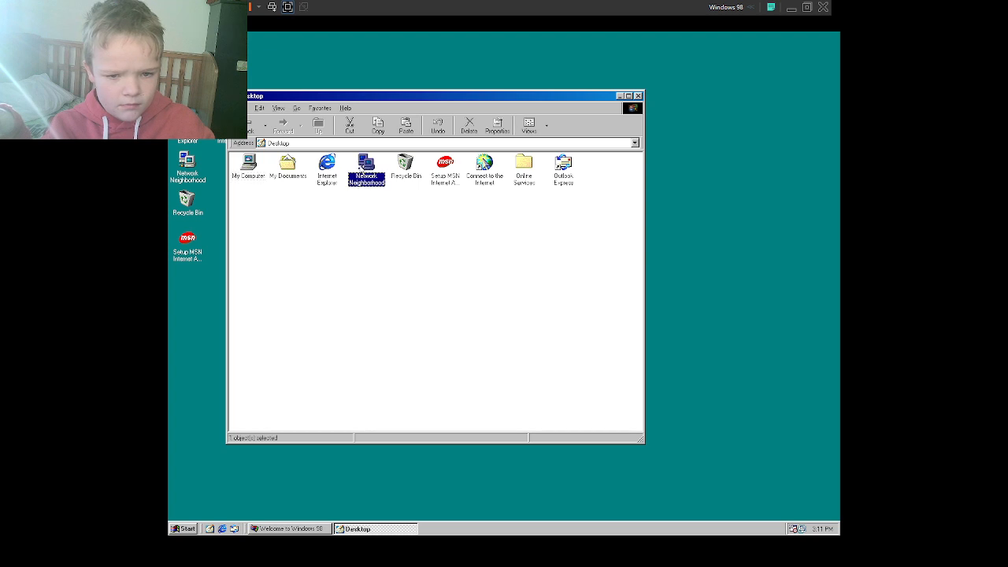
{"action": "mouse_move", "coordinate": [381, 175]}
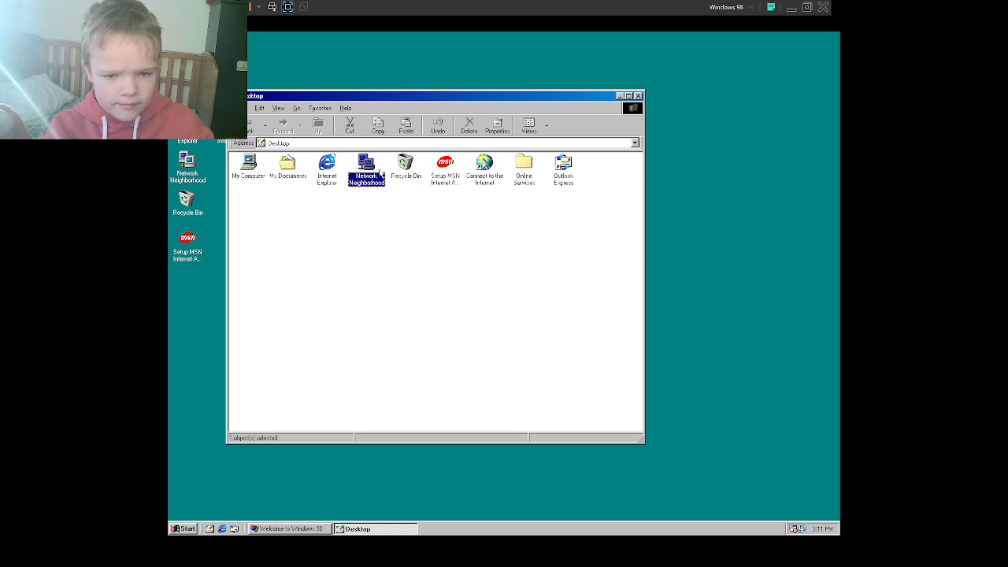
{"action": "double_click", "coordinate": [366, 167]}
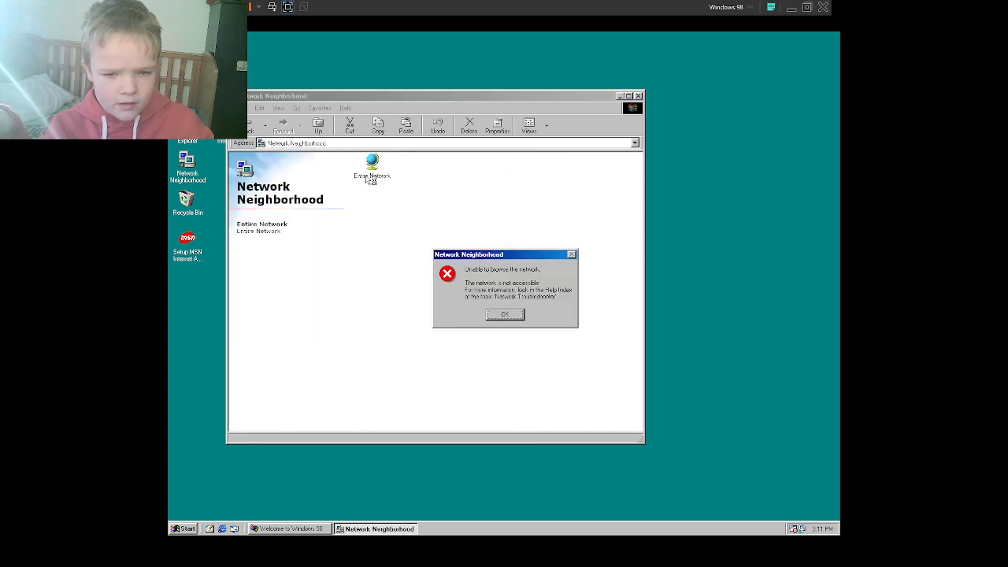
{"action": "left_click", "coordinate": [505, 314]}
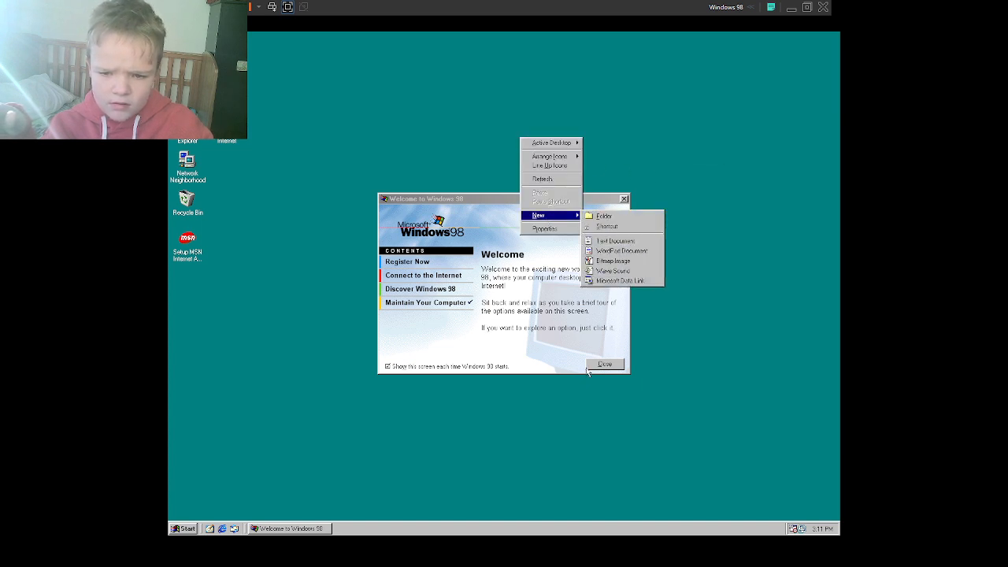
- Choose Stand by in the Start menu's Shut Down Windows dialog and confirm
{"action": "left_click", "coordinate": [183, 529]}
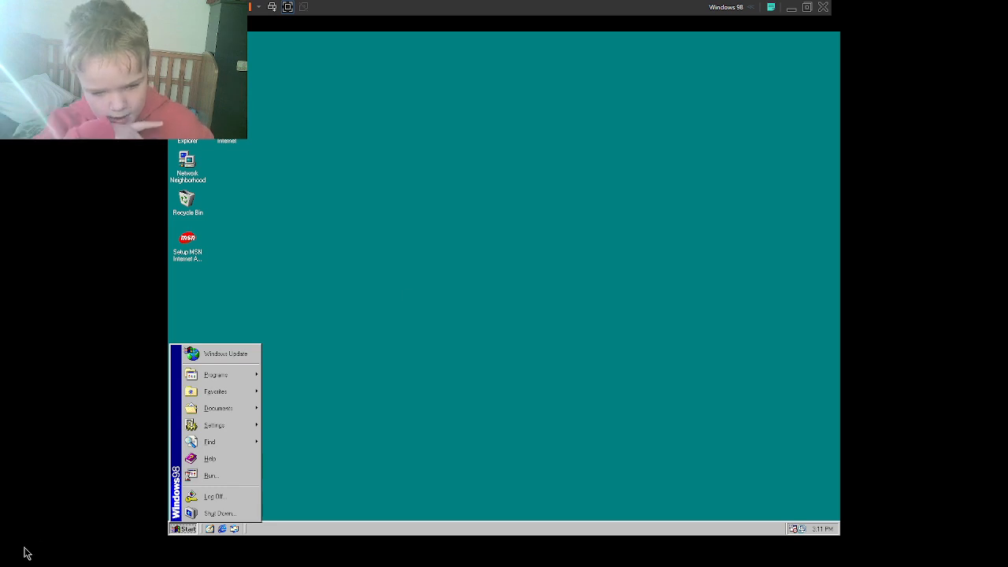
{"action": "left_click", "coordinate": [221, 512]}
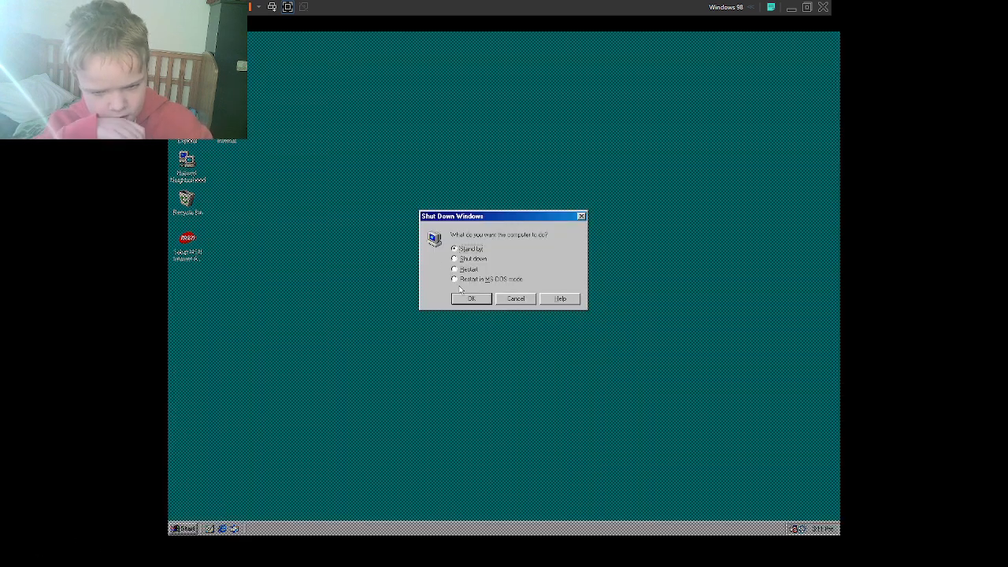
{"action": "left_click", "coordinate": [471, 299]}
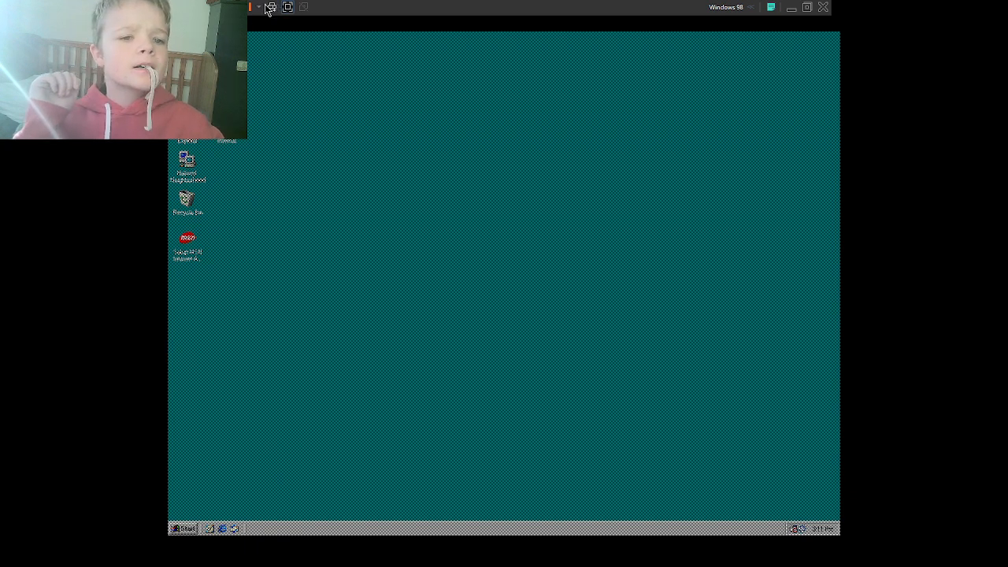
- Choose Suspend Guest from VMware Player's toolbar power dropdown
{"action": "left_click", "coordinate": [252, 7]}
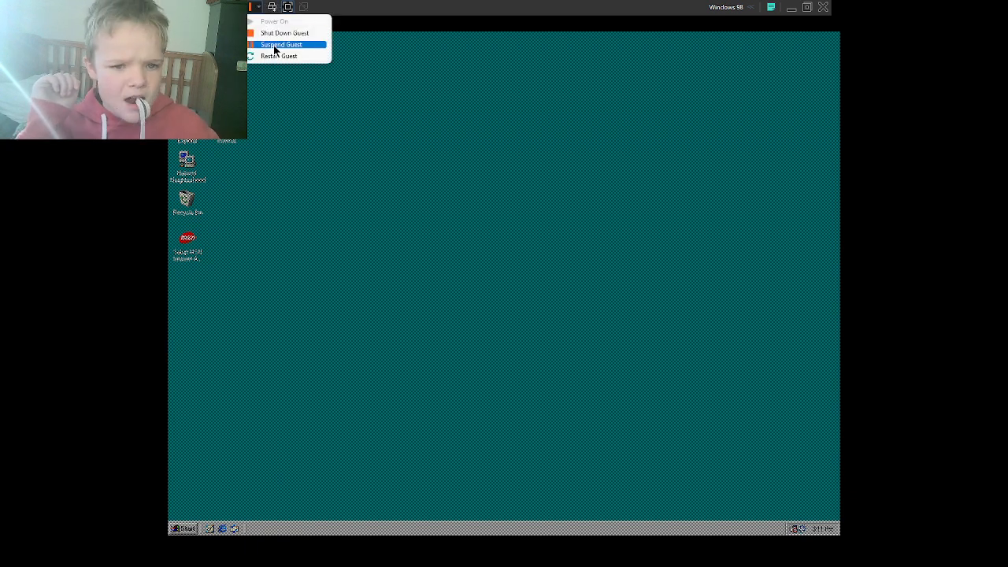
{"action": "left_click", "coordinate": [284, 33]}
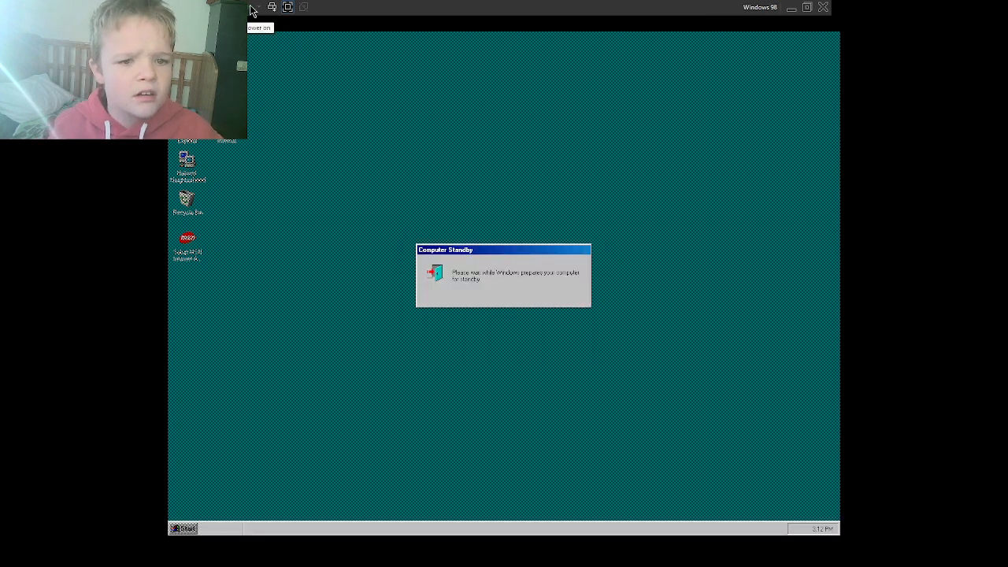
{"action": "mouse_move", "coordinate": [282, 115]}
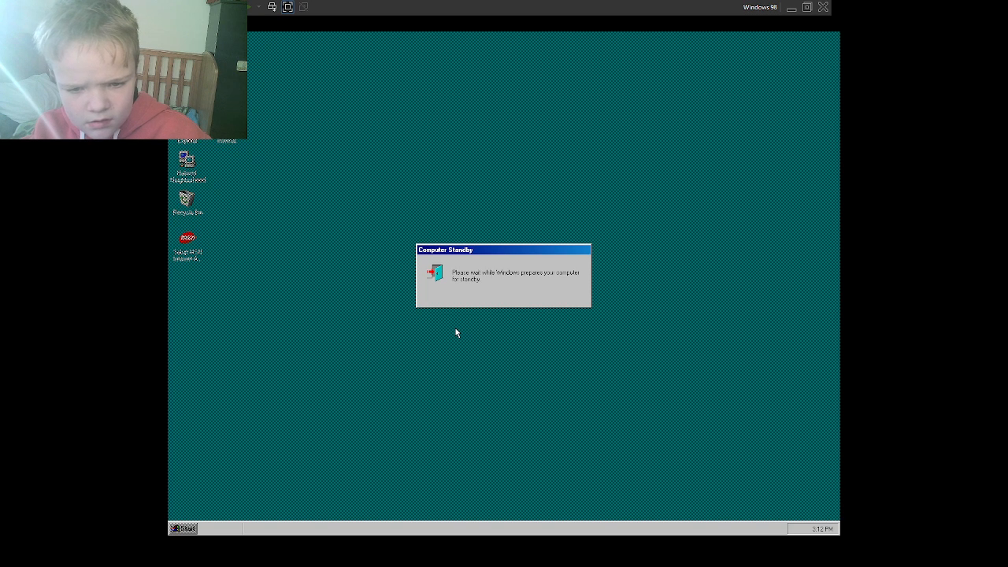
{"action": "mouse_move", "coordinate": [449, 330]}
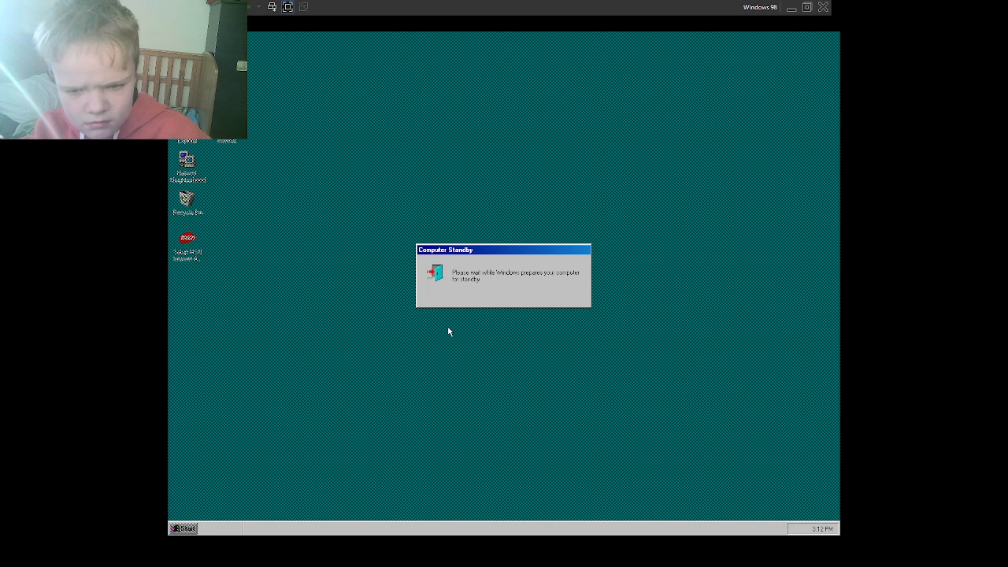
{"action": "mouse_move", "coordinate": [677, 118]}
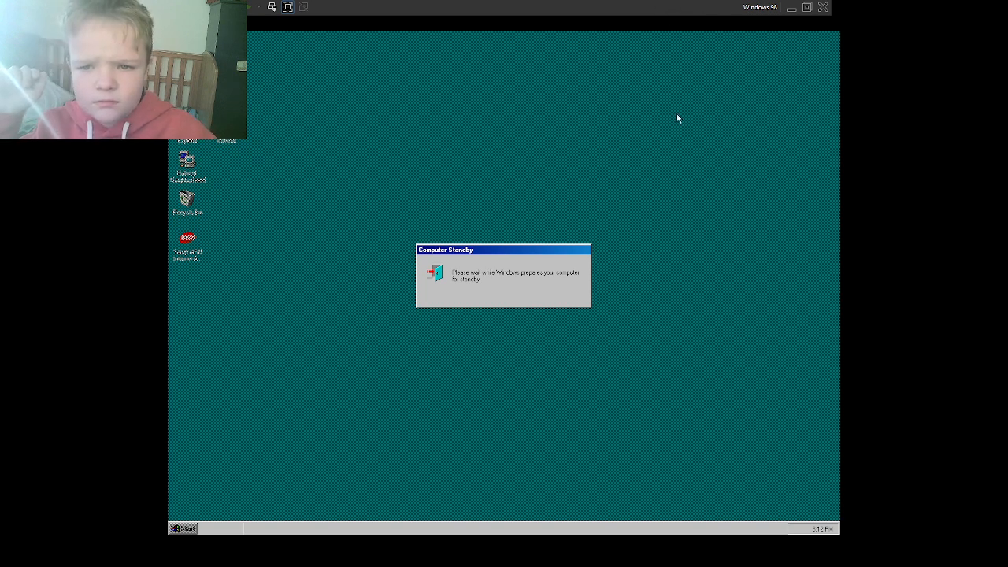
- Open the Windows 11 Start menu and reveal the taskbar's hidden background app icons
{"action": "left_click", "coordinate": [183, 528]}
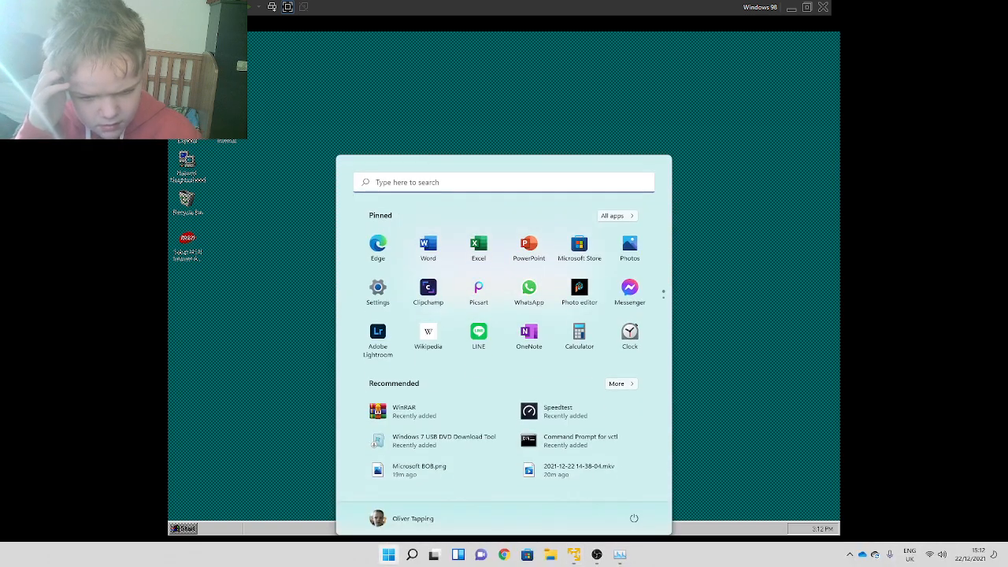
{"action": "mouse_move", "coordinate": [550, 504]}
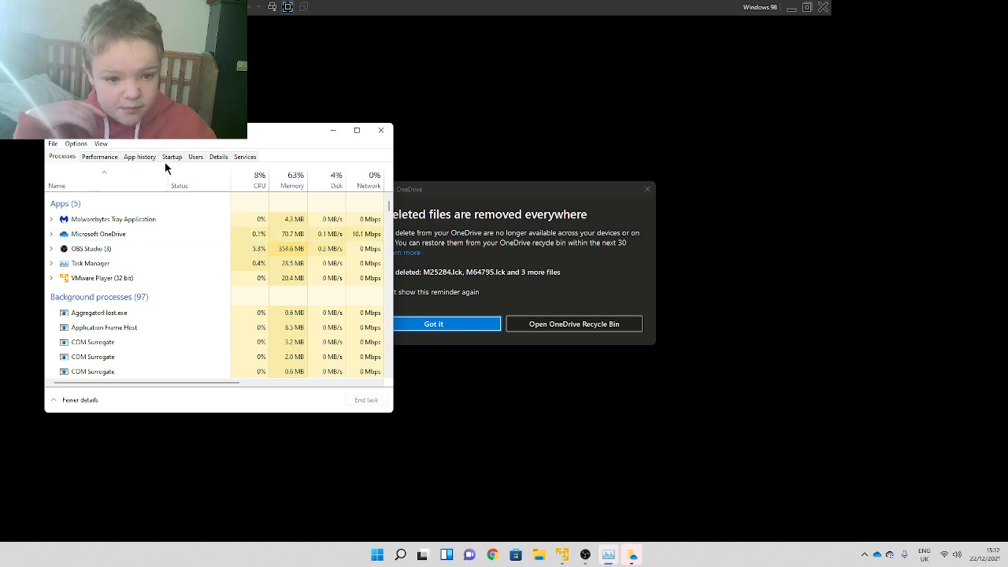
{"action": "left_click", "coordinate": [172, 156]}
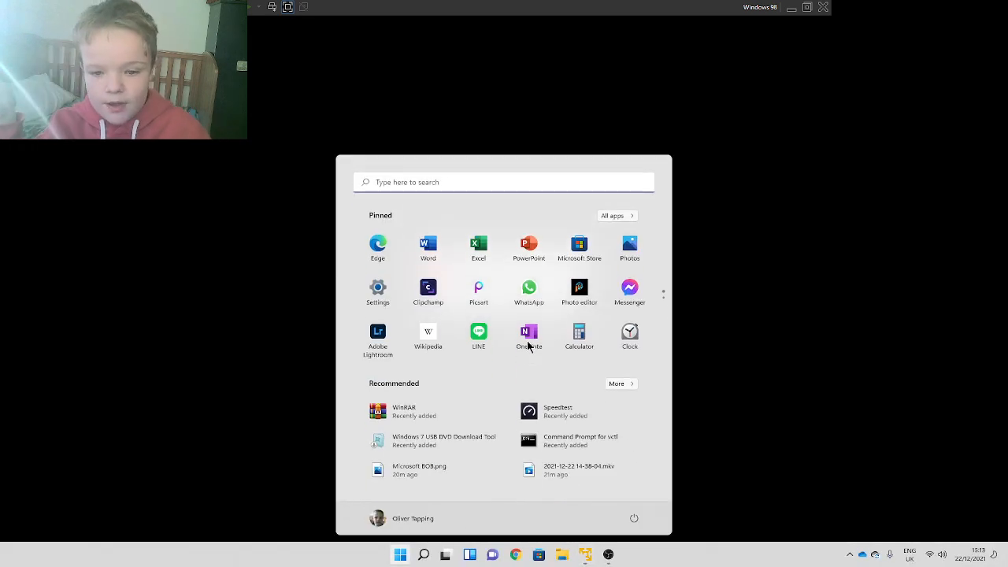
{"action": "left_click", "coordinate": [850, 555]}
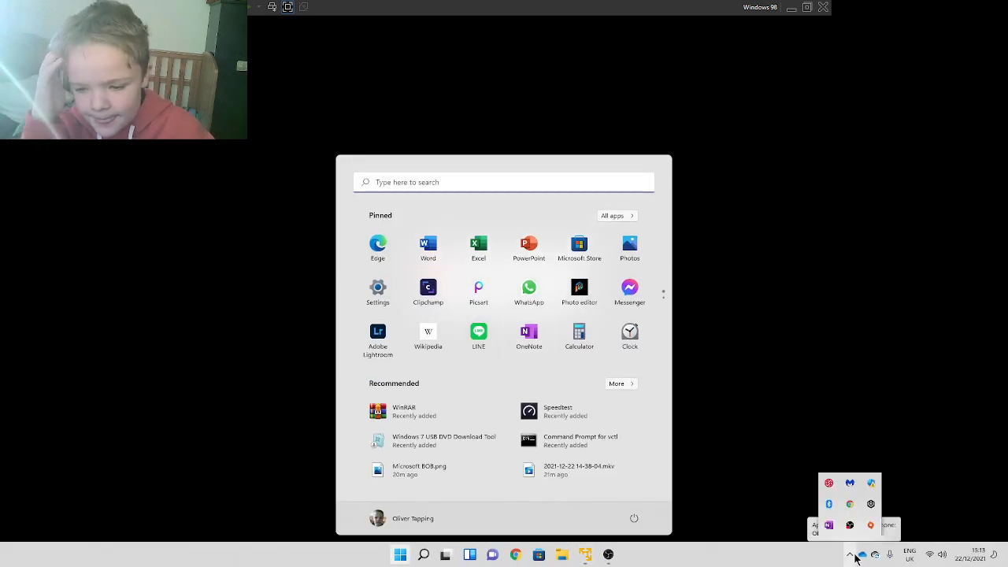